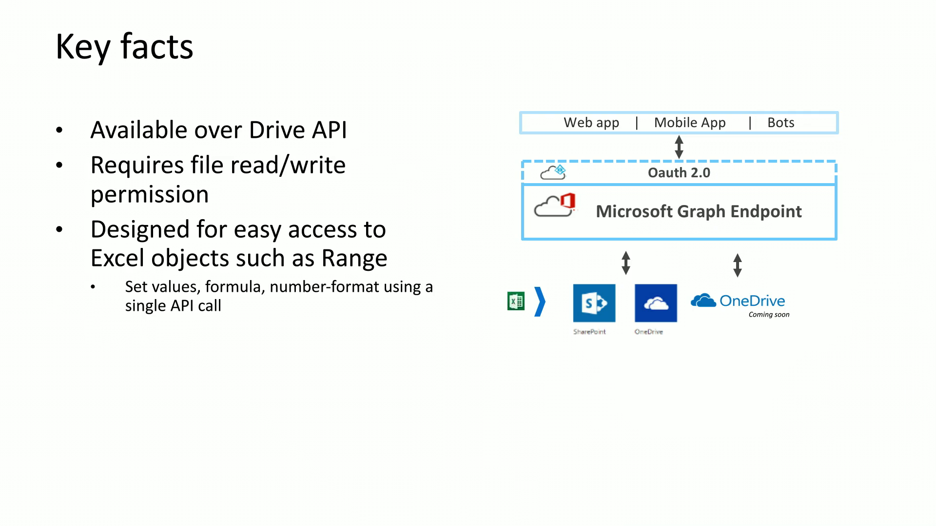
# Step: Advance from the Key facts slide to the Get started today slide
pyautogui.press('Right')
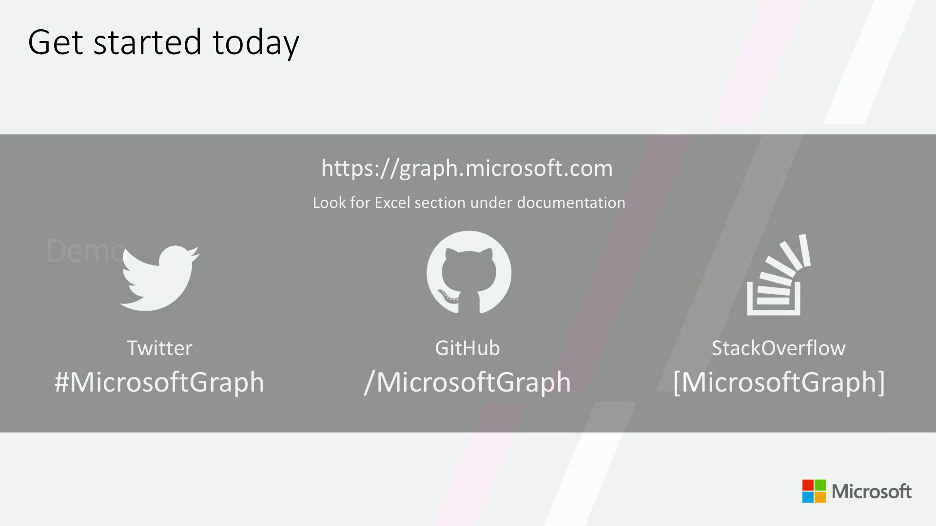
# Step: Leave the slides and show Sheet1's city population table in Book1.xlsx
pyautogui.press('Right')
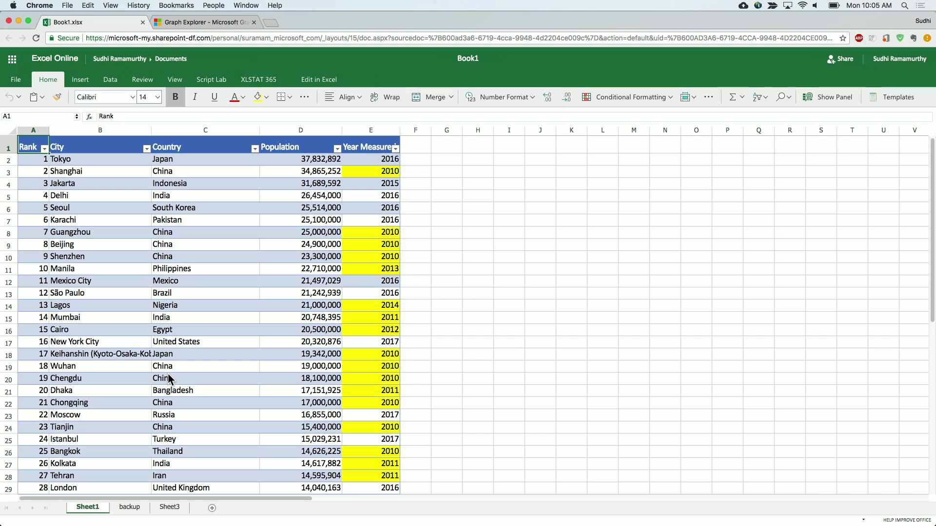
pyautogui.moveTo(263, 158)
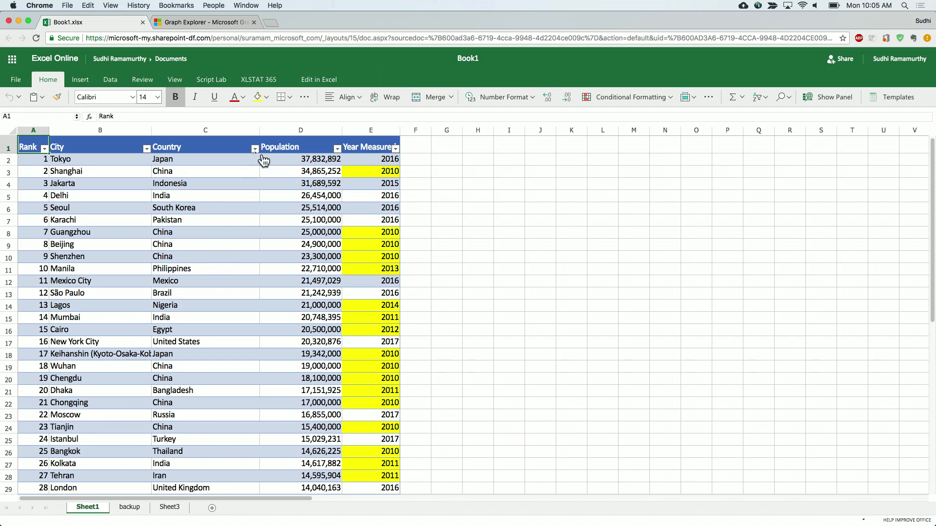
pyautogui.click(255, 147)
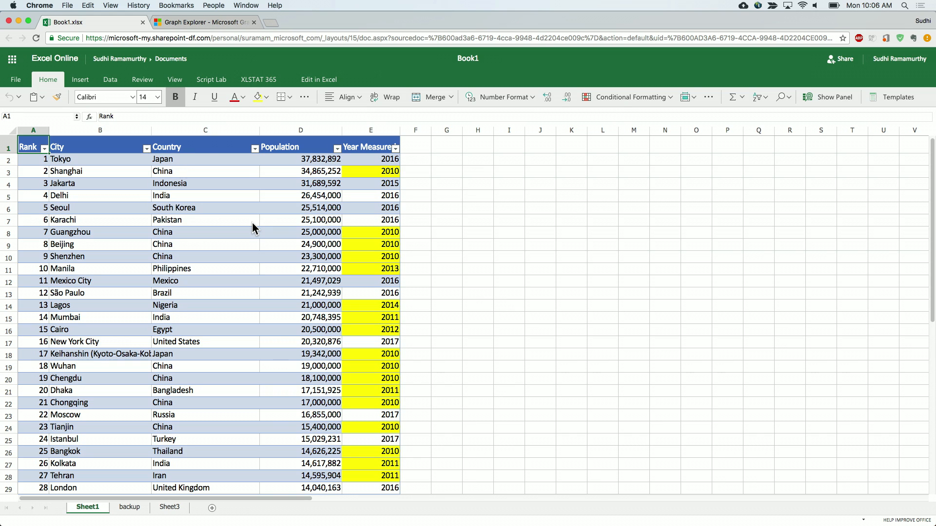
pyautogui.moveTo(254, 175)
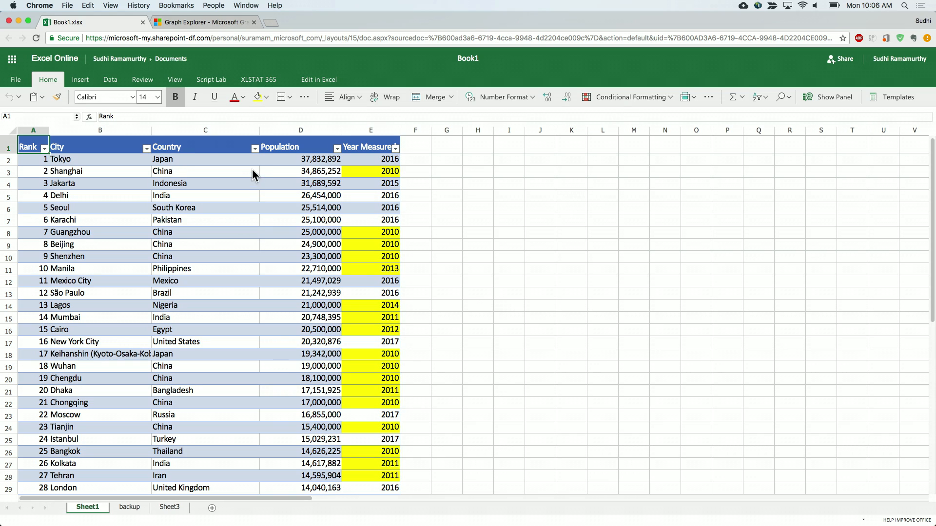
pyautogui.moveTo(257, 155)
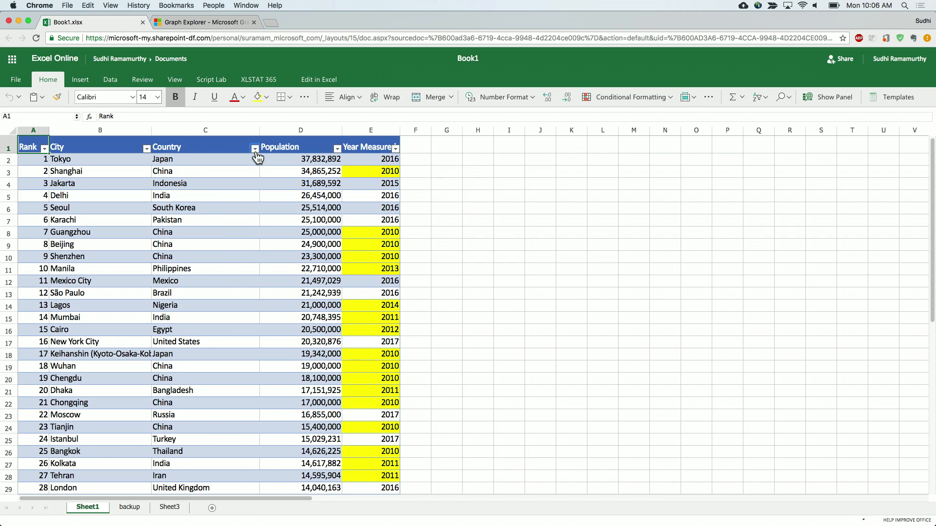
pyautogui.click(256, 147)
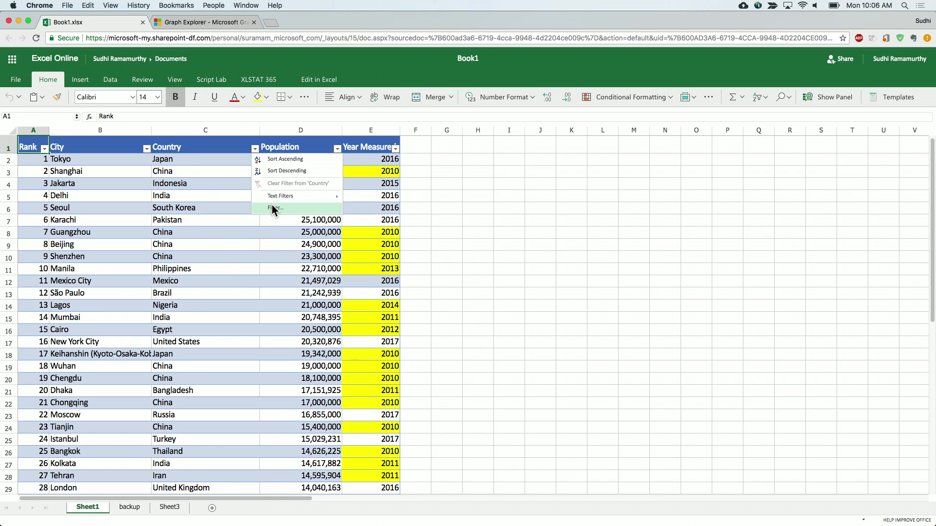
pyautogui.click(273, 208)
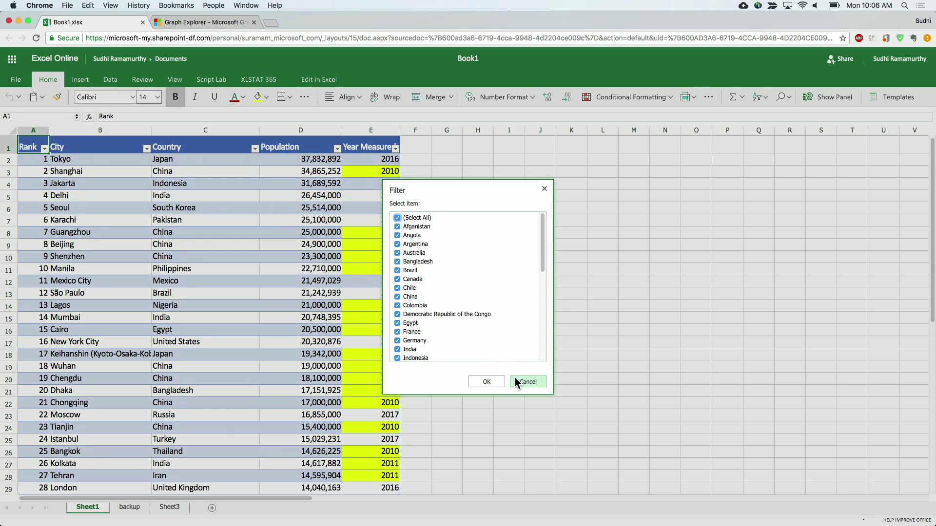
pyautogui.click(532, 382)
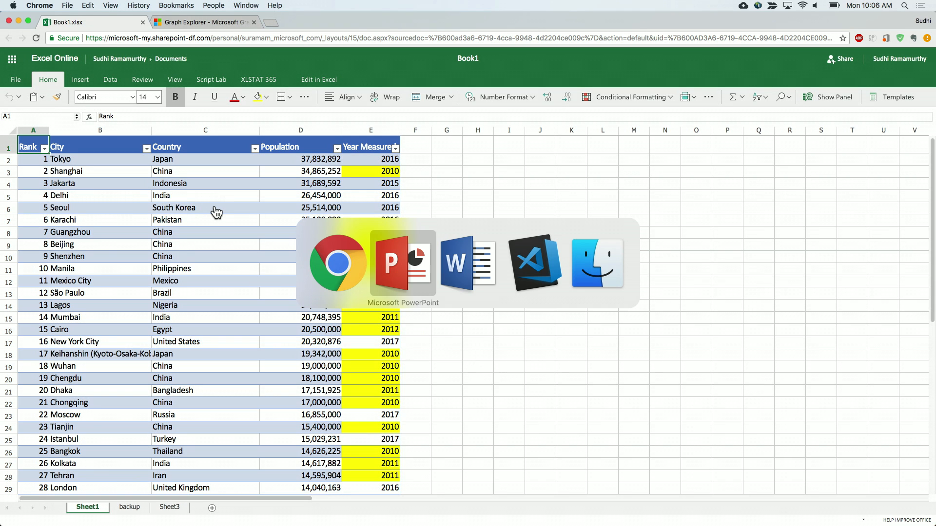
pyautogui.click(534, 263)
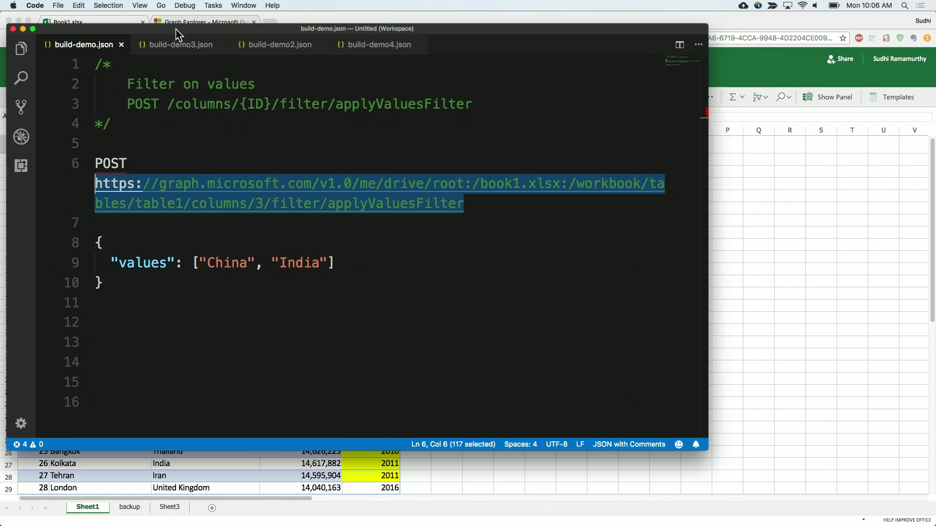
# Step: Point out applyValuesFilter and the ID placeholder in the table1 column 3 request, then leave the editor
pyautogui.click(369, 335)
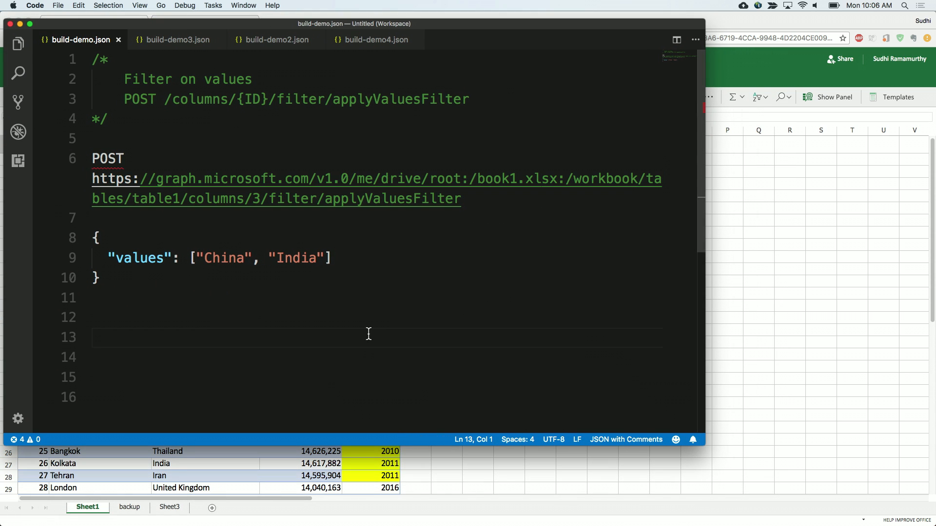
pyautogui.moveTo(311, 135)
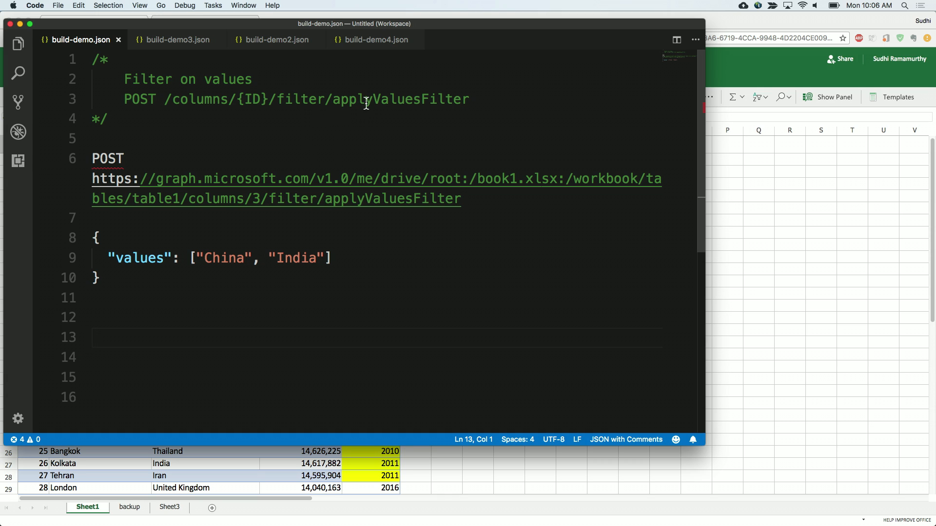
pyautogui.doubleClick(400, 100)
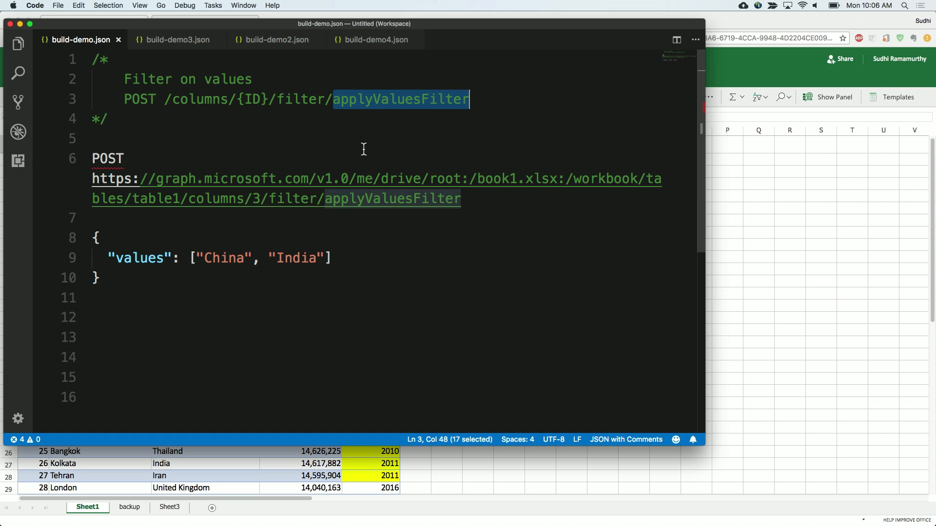
pyautogui.moveTo(357, 121)
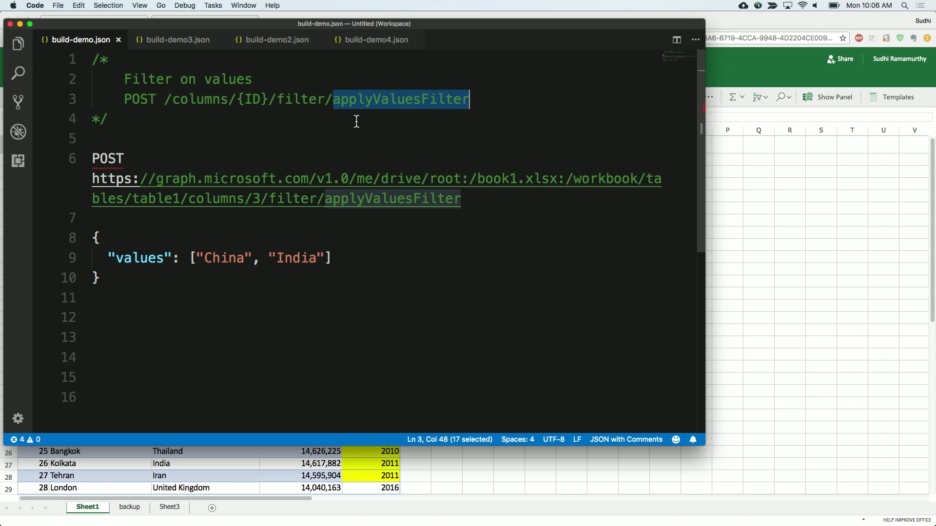
pyautogui.moveTo(139, 125)
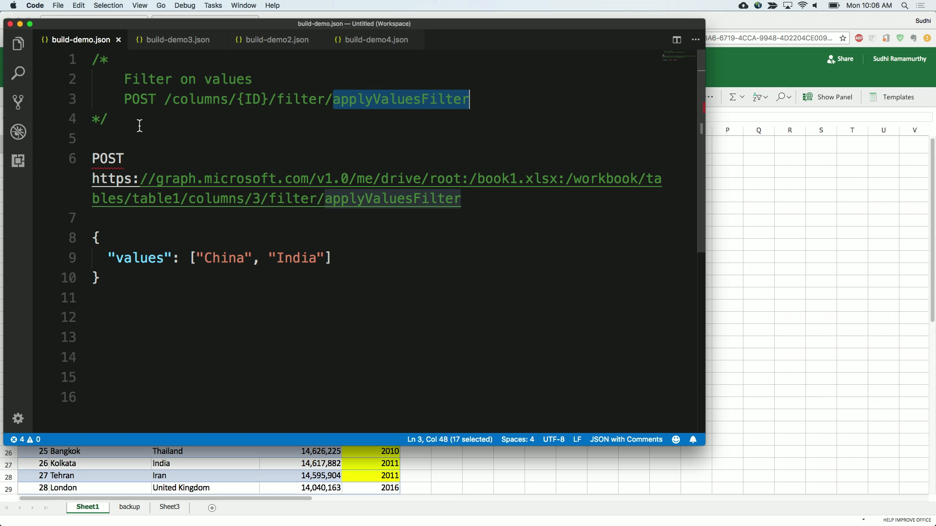
pyautogui.moveTo(248, 100)
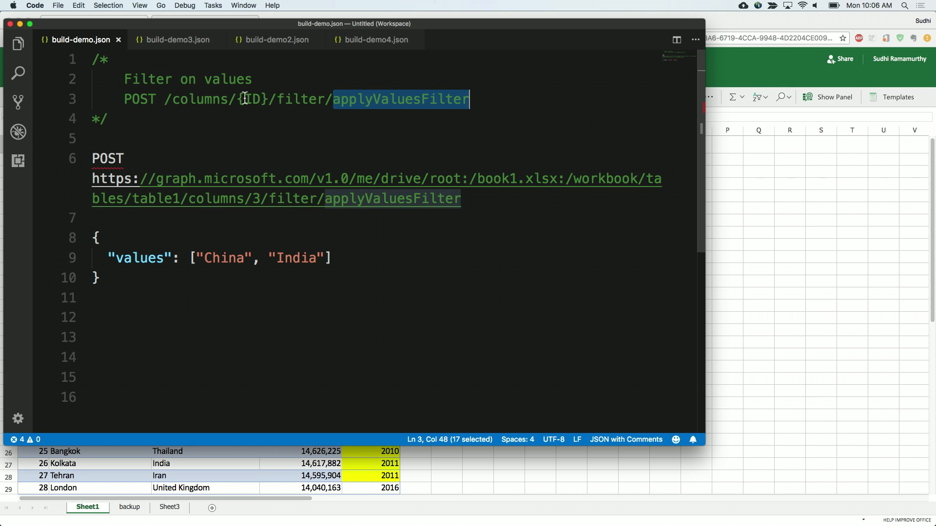
pyautogui.doubleClick(300, 99)
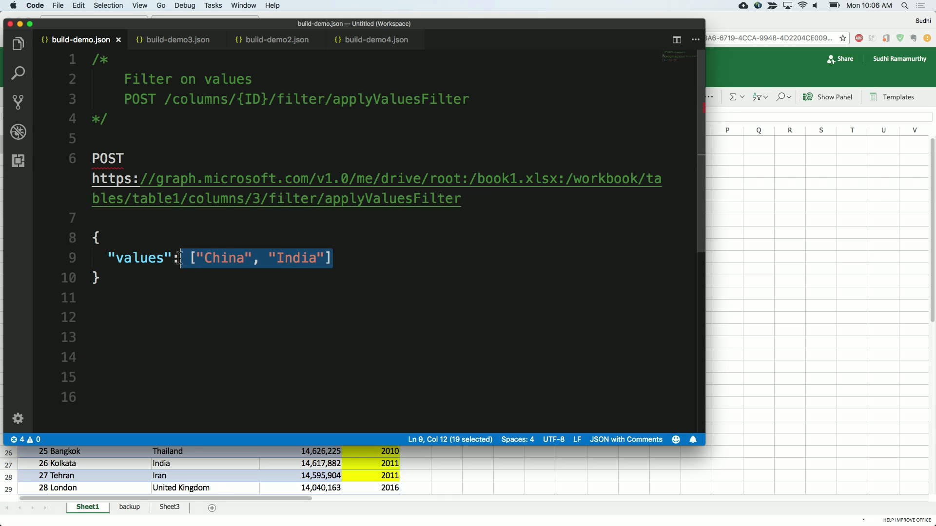
pyautogui.moveTo(376, 269)
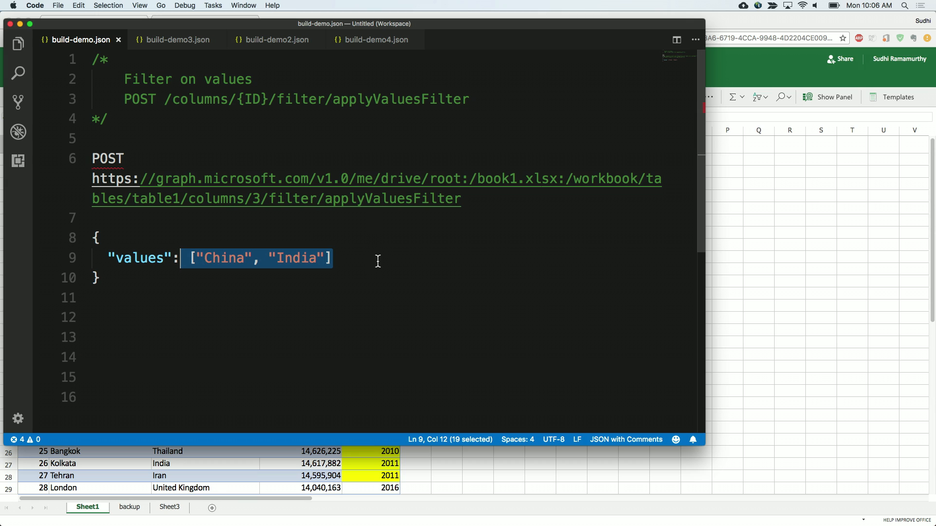
pyautogui.moveTo(105, 179)
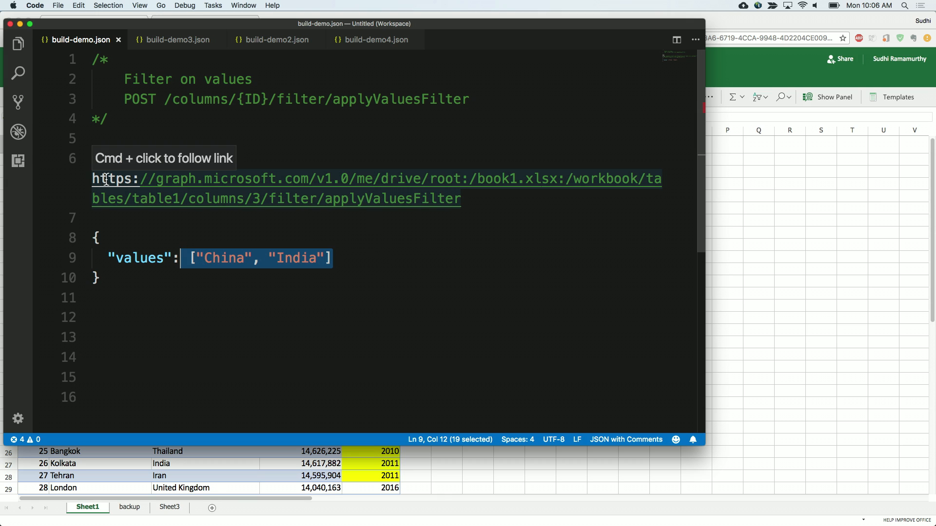
pyautogui.moveTo(344, 176)
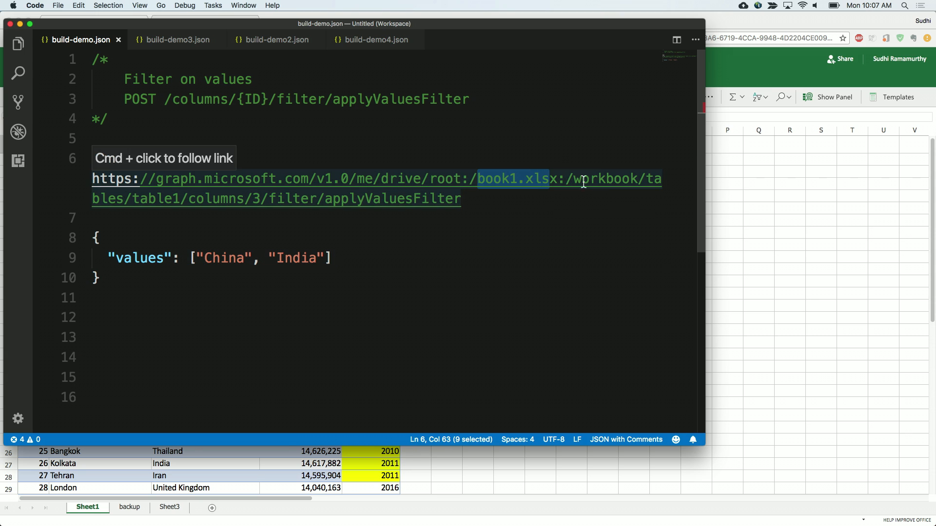
pyautogui.moveTo(148, 199)
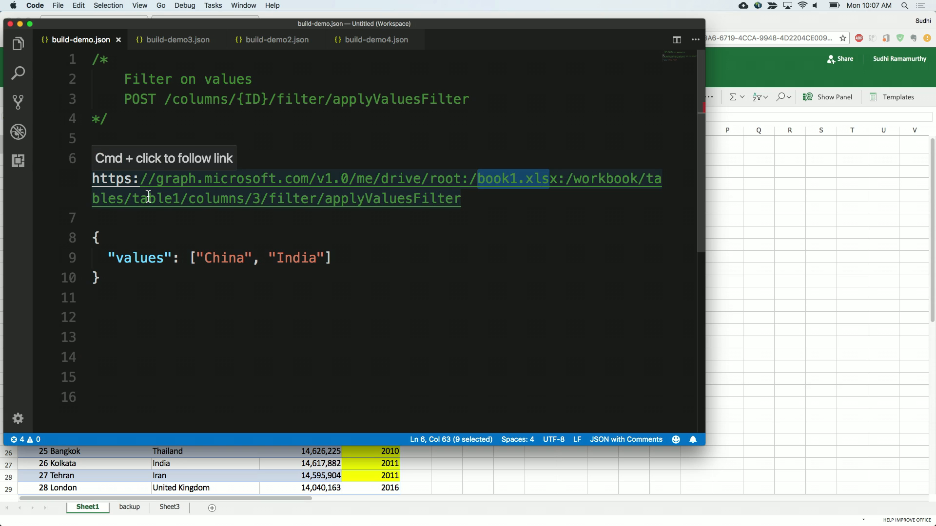
pyautogui.moveTo(160, 206)
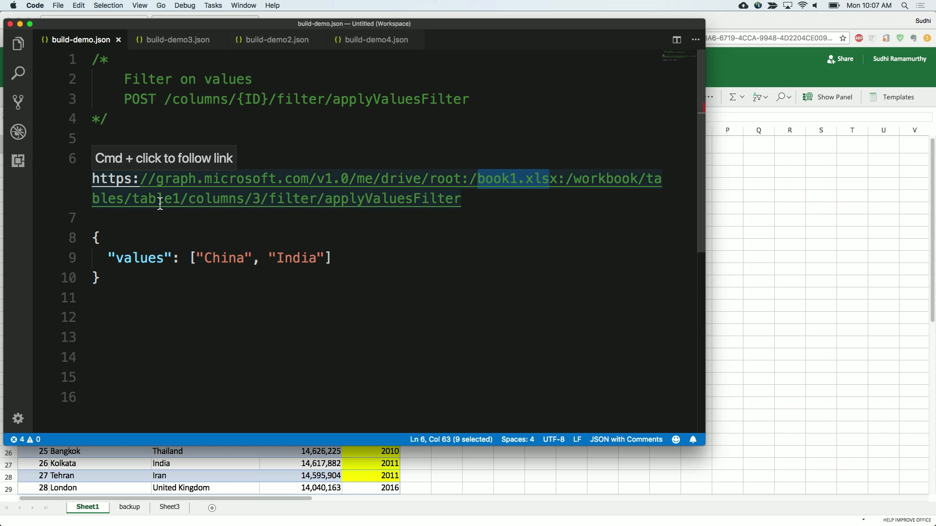
pyautogui.moveTo(249, 204)
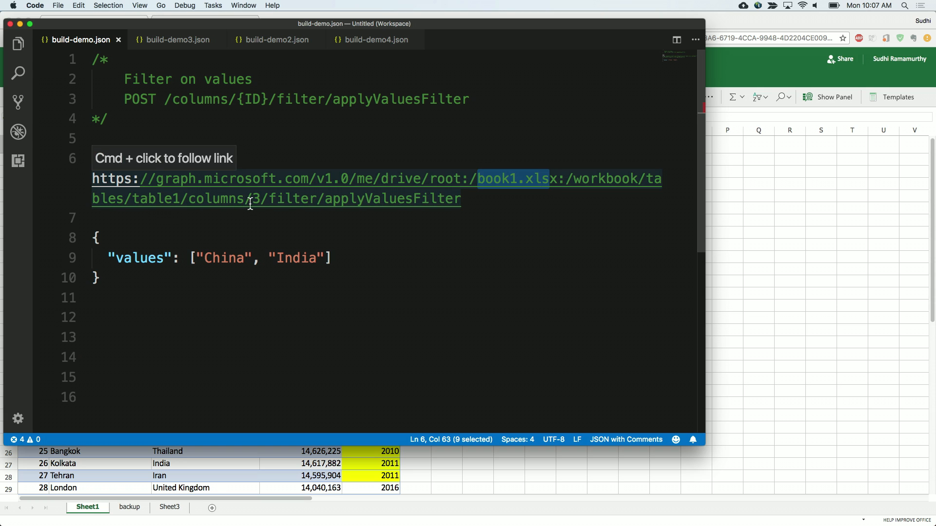
pyautogui.moveTo(257, 199)
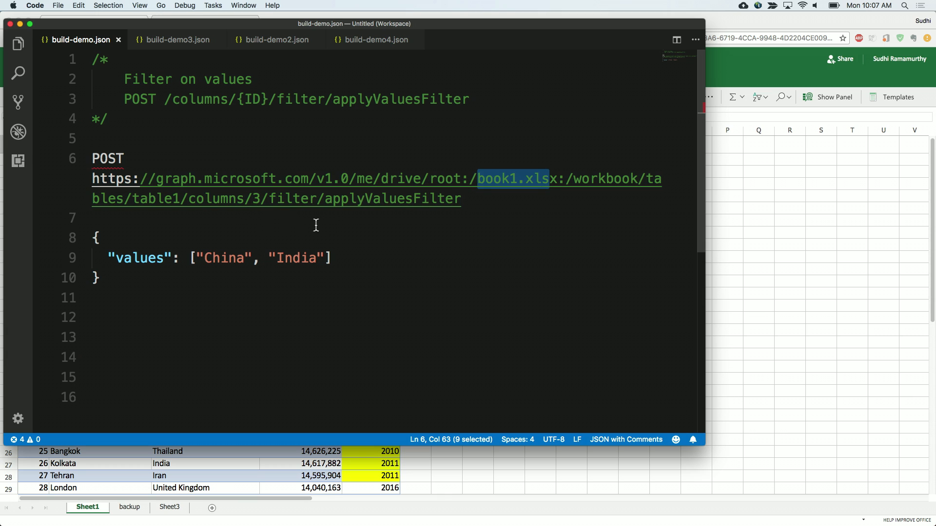
pyautogui.moveTo(339, 228)
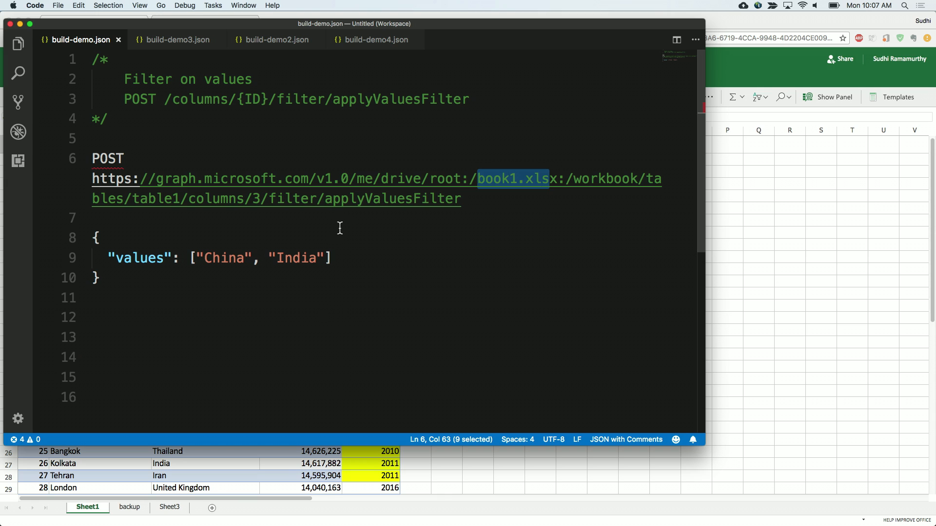
pyautogui.moveTo(344, 285)
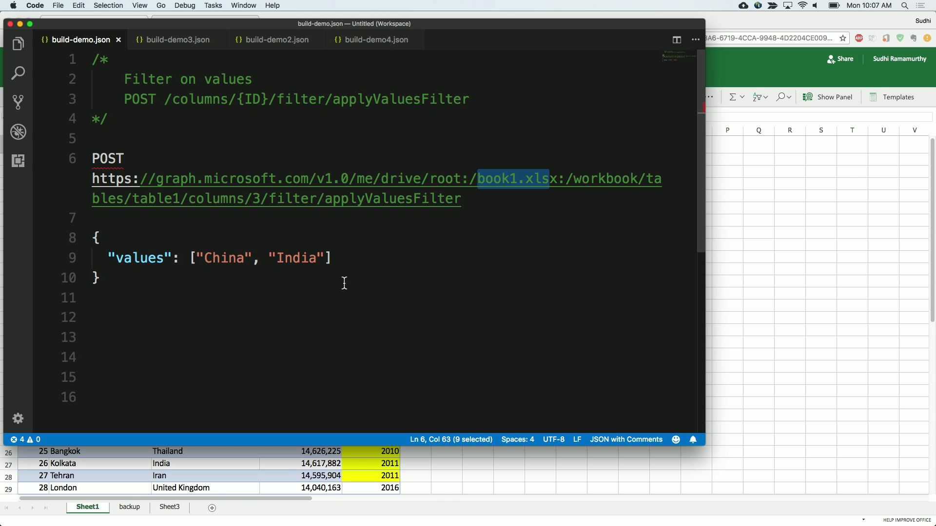
pyautogui.press('Cmd+Tab')
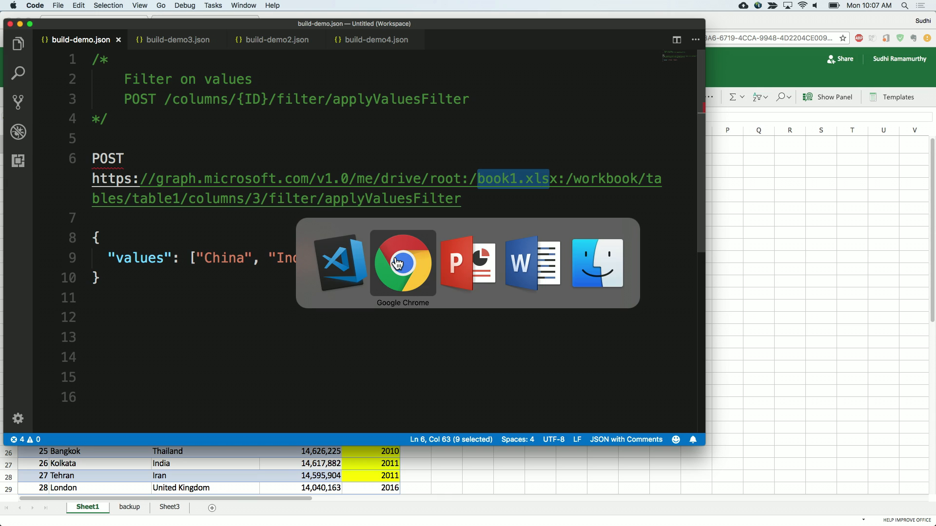
# Step: Run the applyValuesFilter POST for China and India in Graph Explorer, getting 204
pyautogui.click(402, 264)
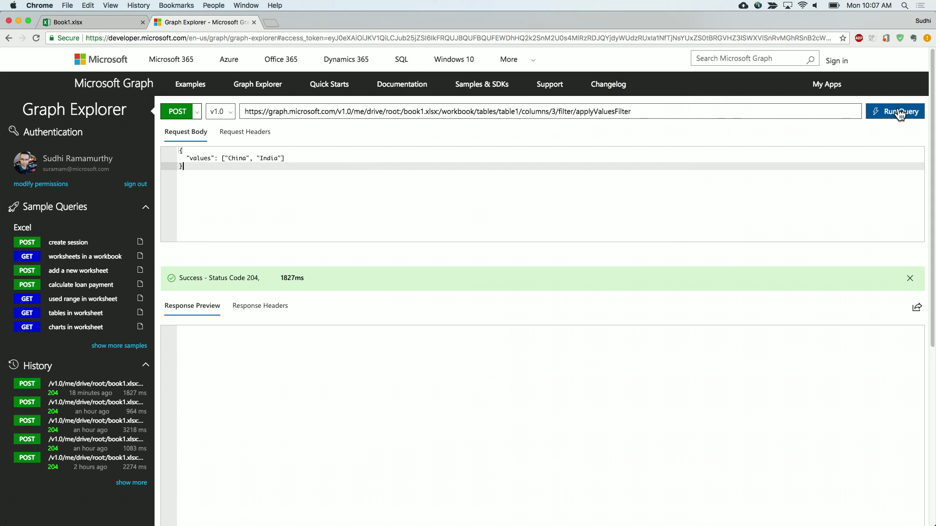
pyautogui.click(894, 111)
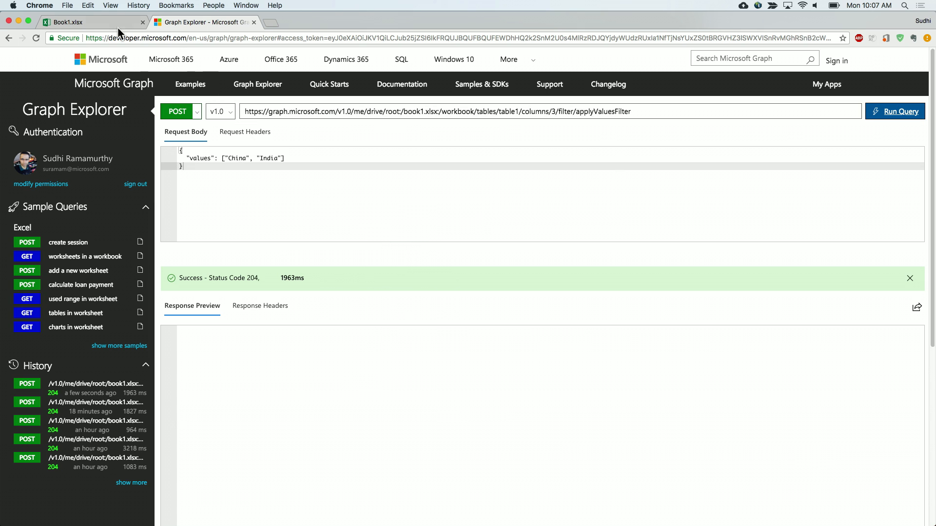
# Step: Return to Book1.xlsx and inspect Wuhan's Year Measured value in the China/India-only table
pyautogui.click(73, 23)
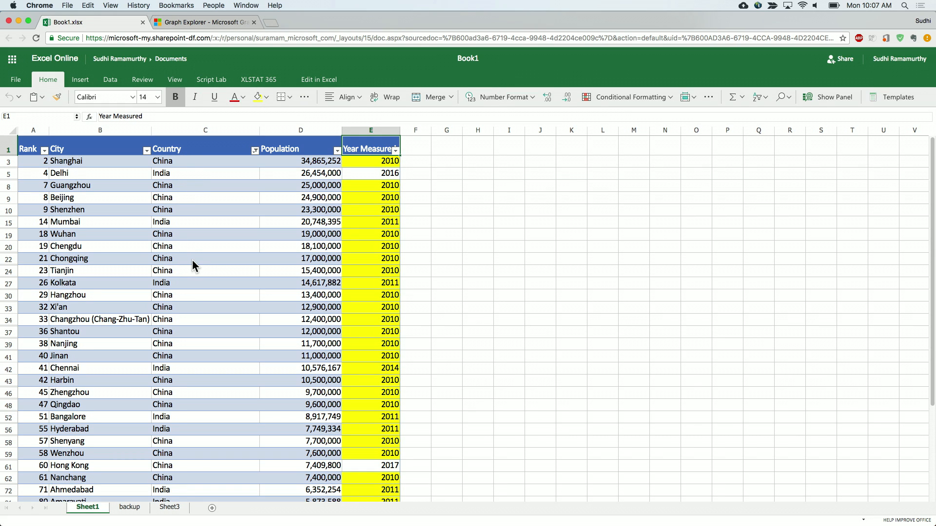
pyautogui.moveTo(195, 214)
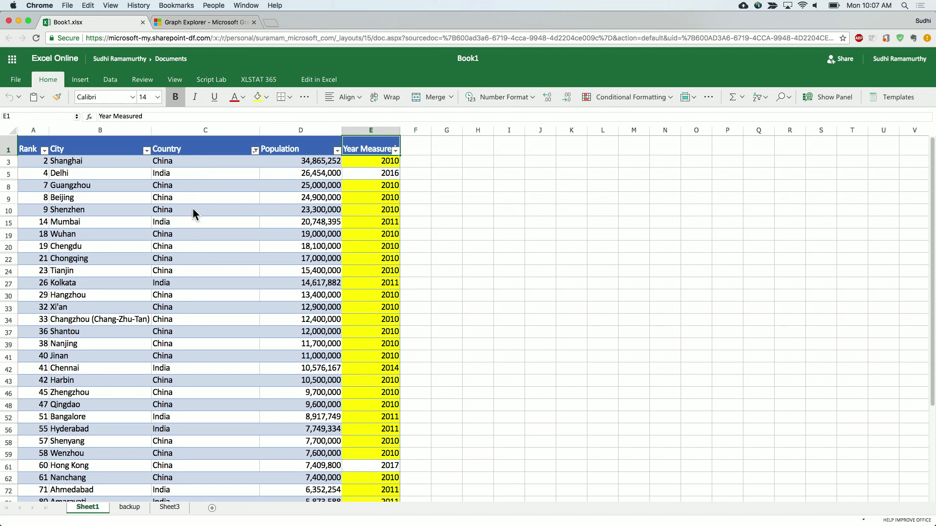
pyautogui.moveTo(363, 218)
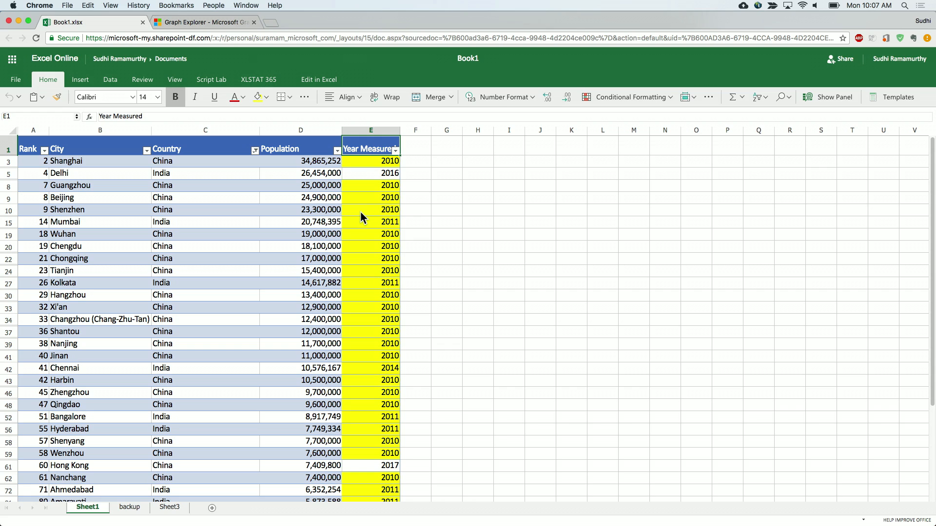
pyautogui.moveTo(367, 207)
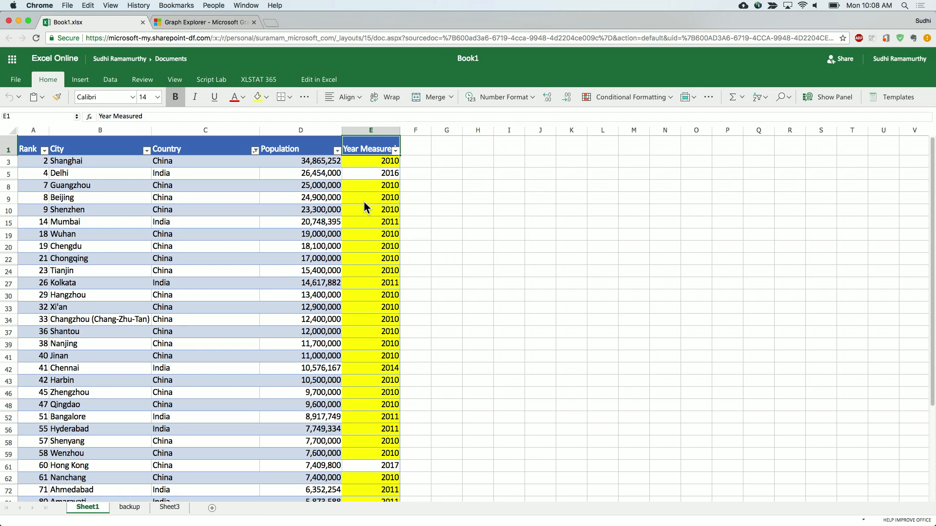
pyautogui.moveTo(376, 176)
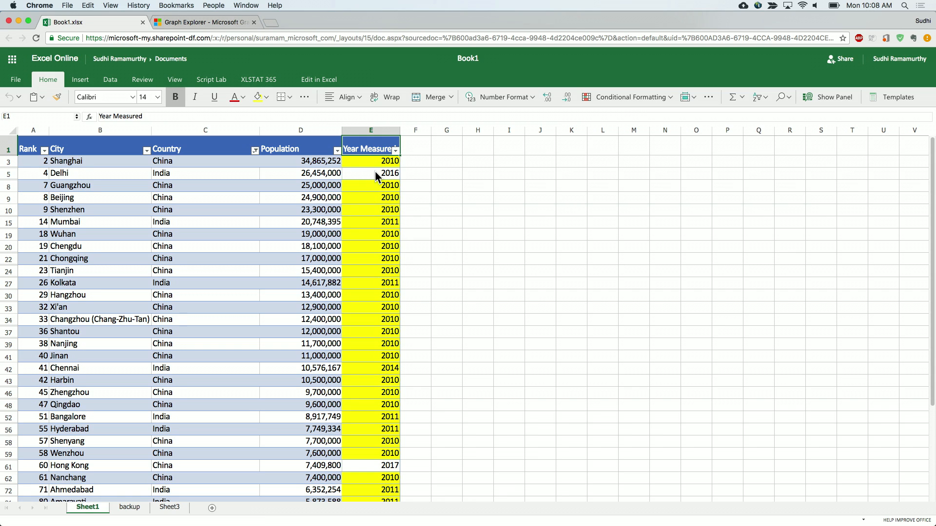
pyautogui.moveTo(376, 235)
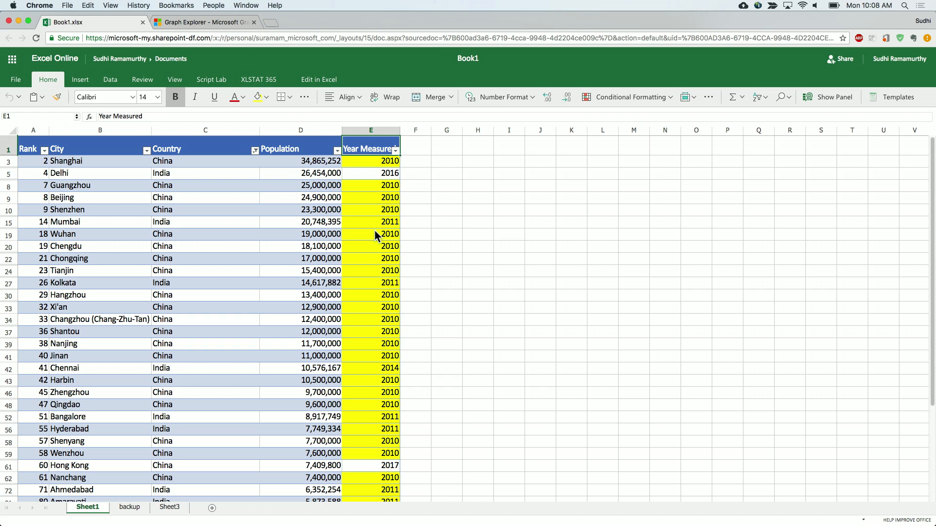
pyautogui.moveTo(379, 222)
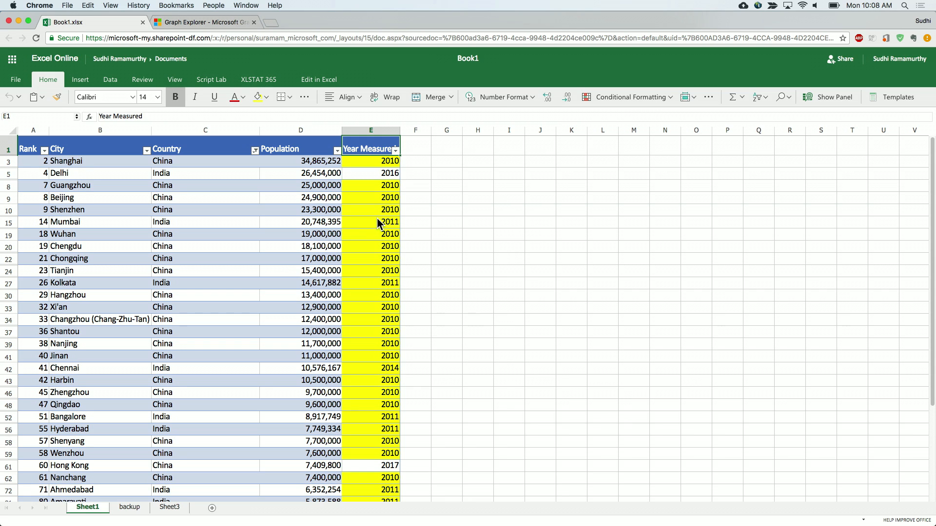
pyautogui.moveTo(380, 213)
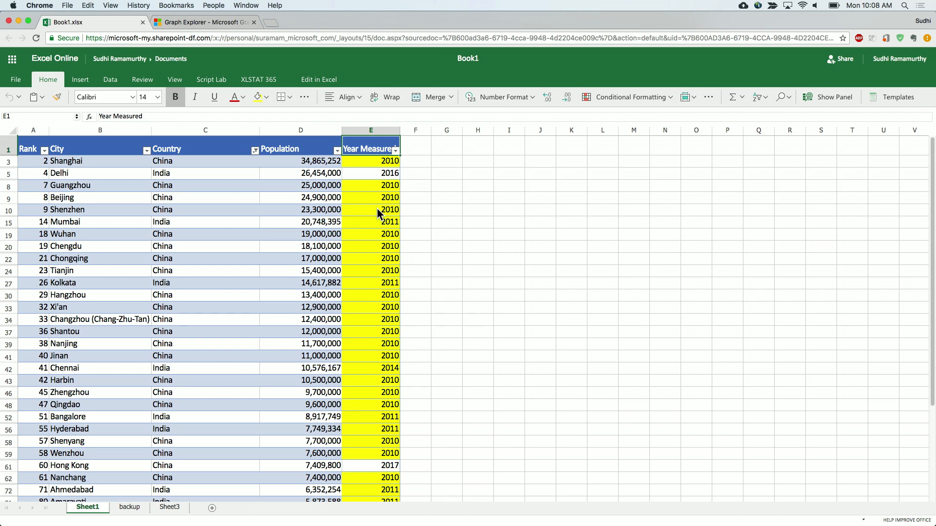
pyautogui.moveTo(375, 210)
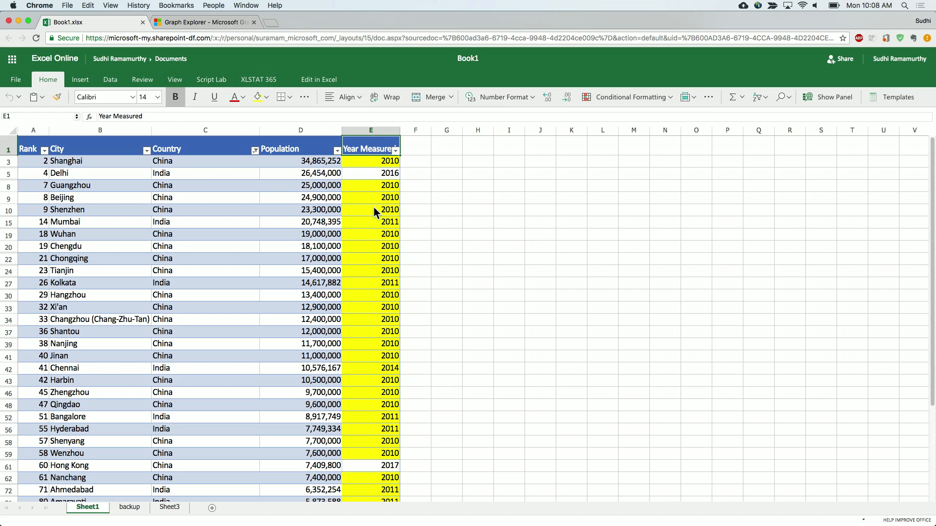
pyautogui.click(370, 234)
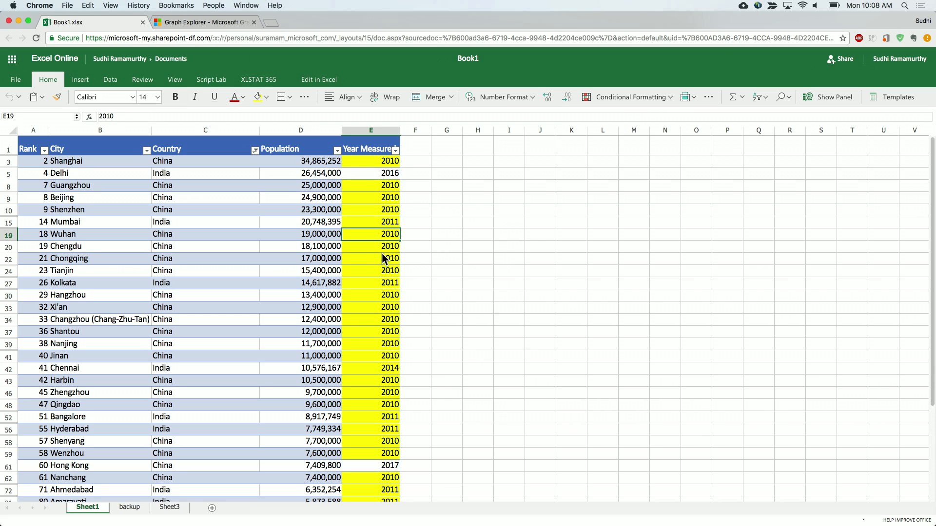
pyautogui.moveTo(375, 185)
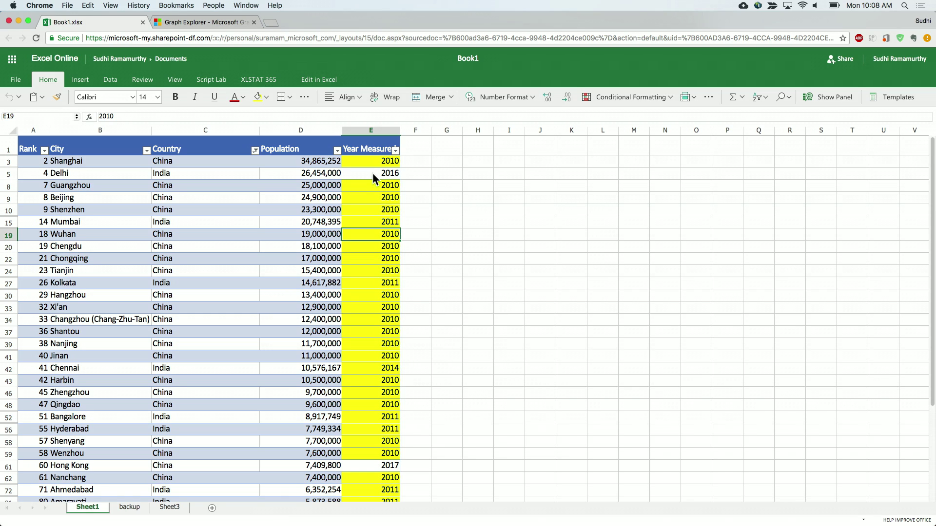
pyautogui.moveTo(378, 229)
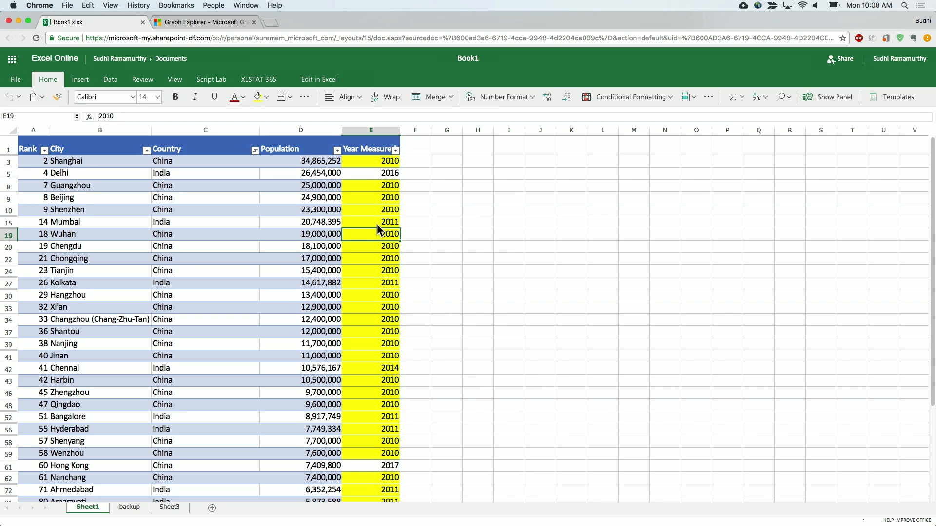
pyautogui.moveTo(572, 462)
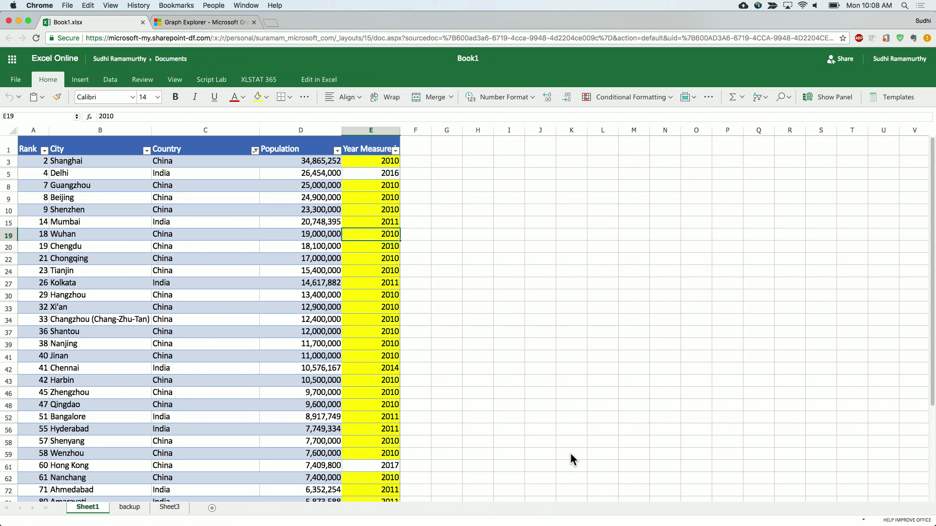
pyautogui.moveTo(221, 319)
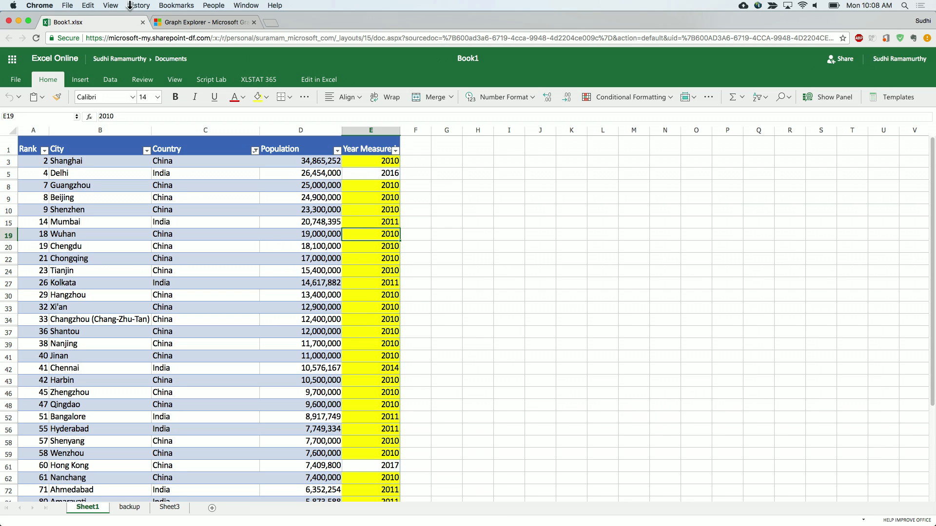
pyautogui.moveTo(191, 28)
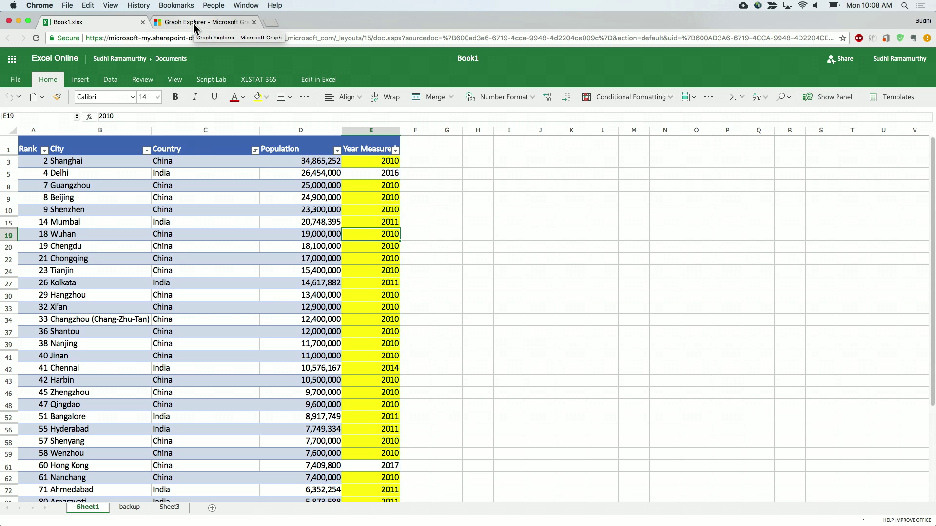
# Step: Change the table1 column 3 URL action to filter/clear and run it, getting 204
pyautogui.click(202, 22)
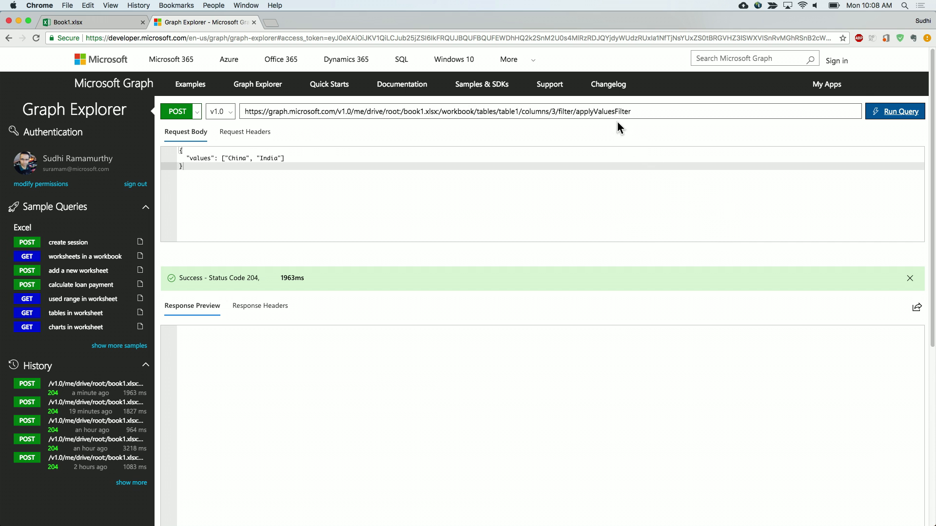
pyautogui.doubleClick(605, 111)
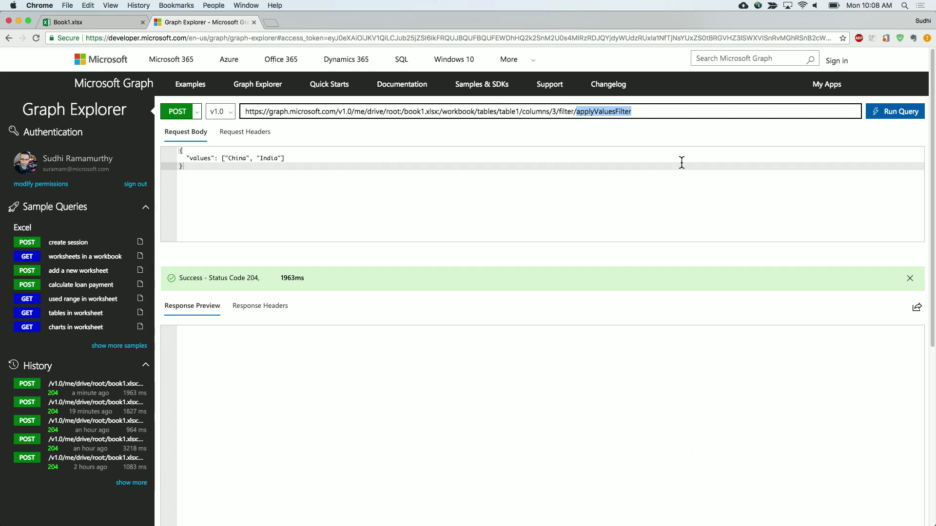
pyautogui.write('cle')
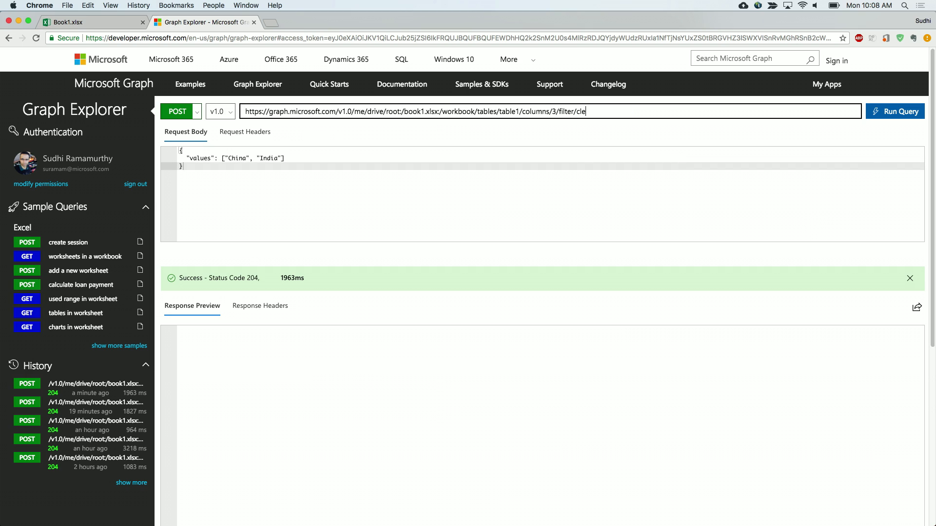
pyautogui.write('ar')
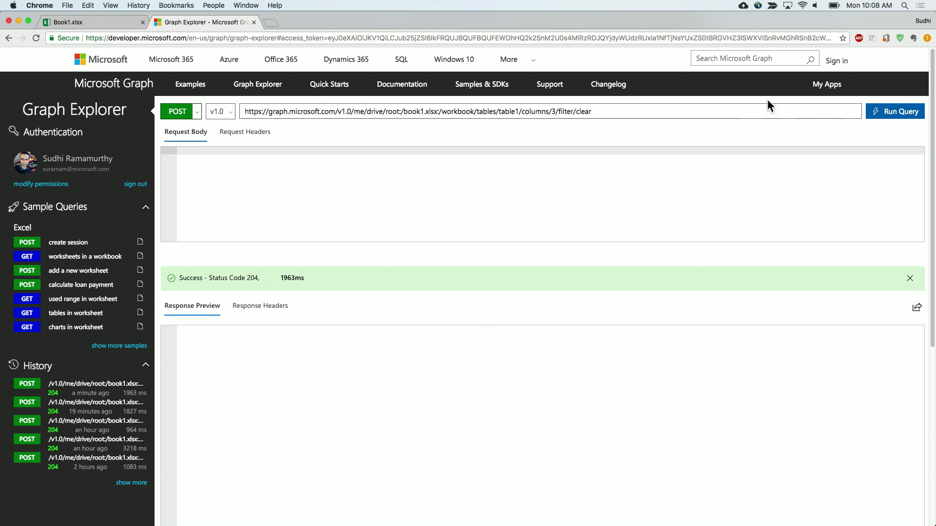
pyautogui.click(893, 111)
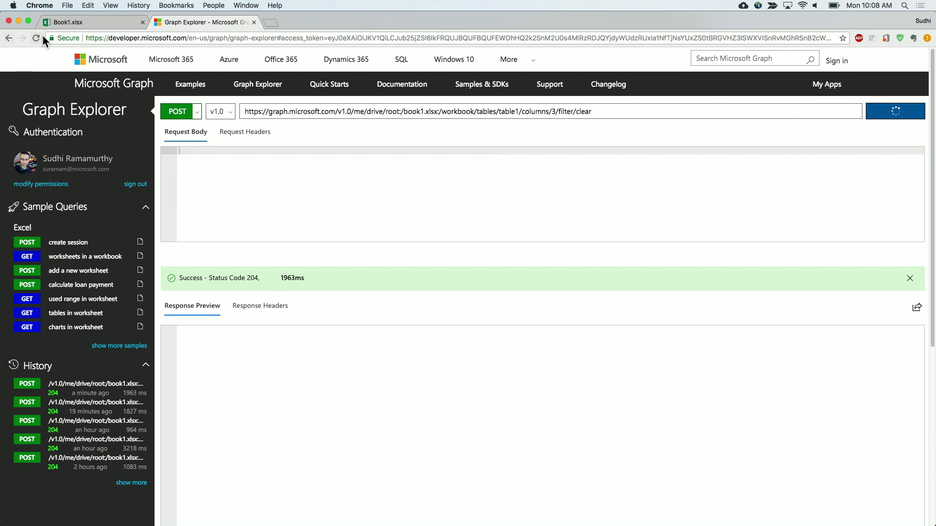
# Step: Reload Book1.xlsx to show all city rows again, then head back toward the editor
pyautogui.click(73, 21)
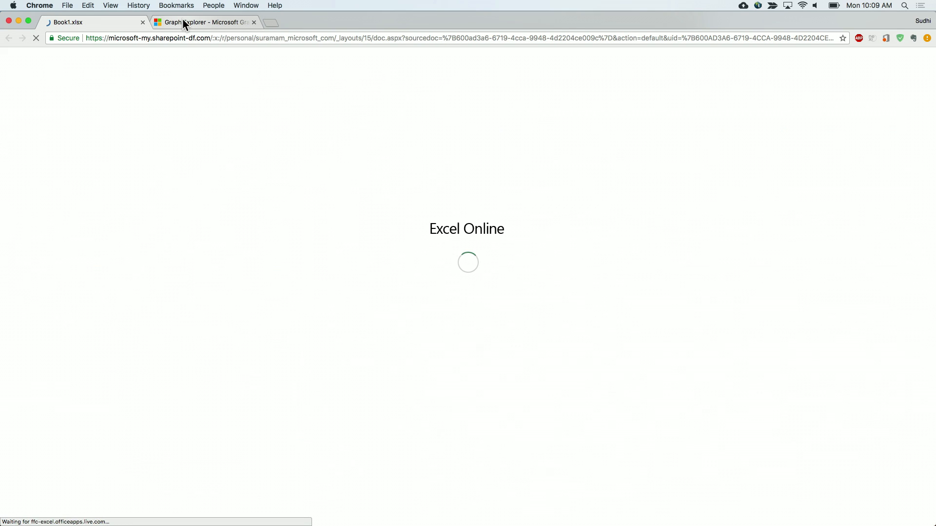
pyautogui.moveTo(189, 23)
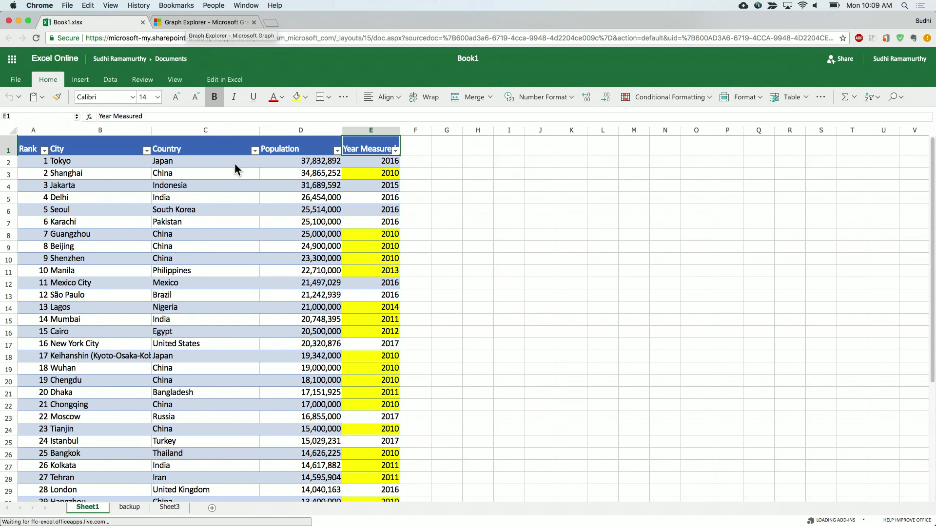
pyautogui.click(207, 21)
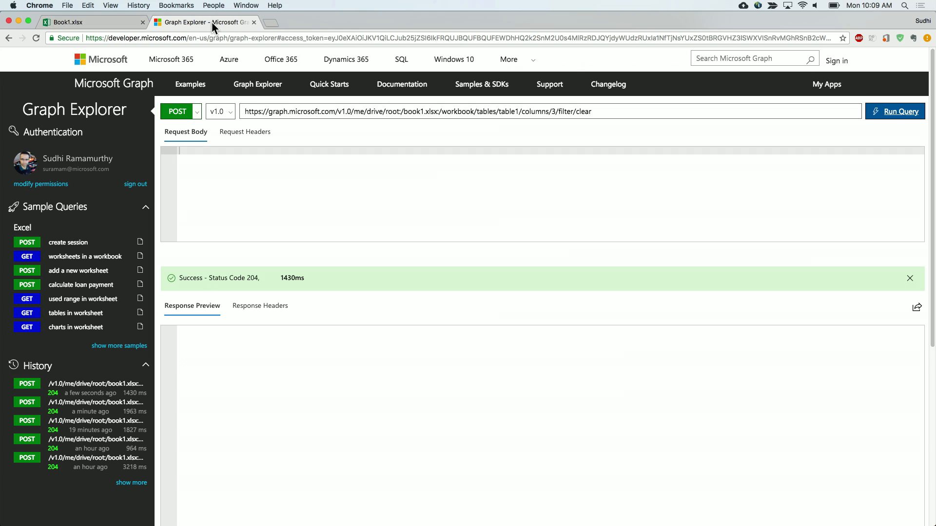
pyautogui.press('Cmd+Tab')
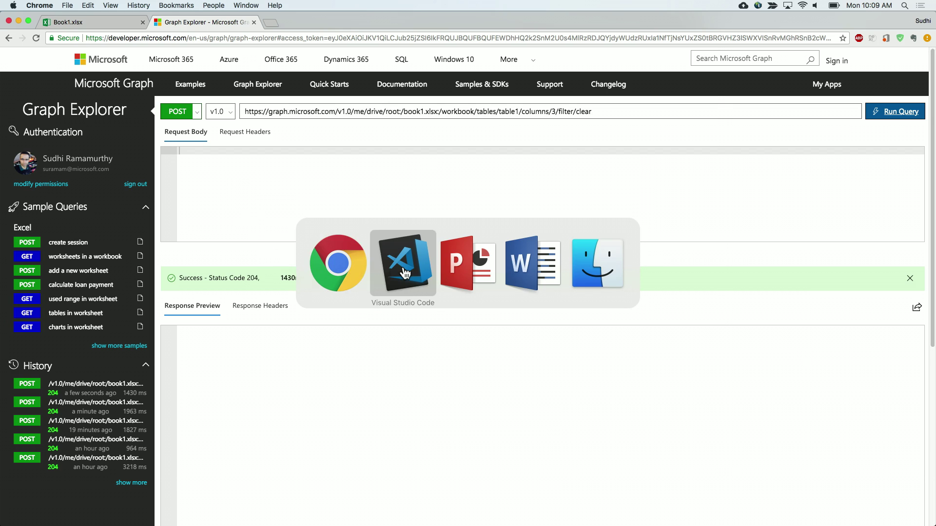
# Step: Run the applyCellColorFilter yellow request for table1 column 5 and return to Book1.xlsx
pyautogui.click(402, 263)
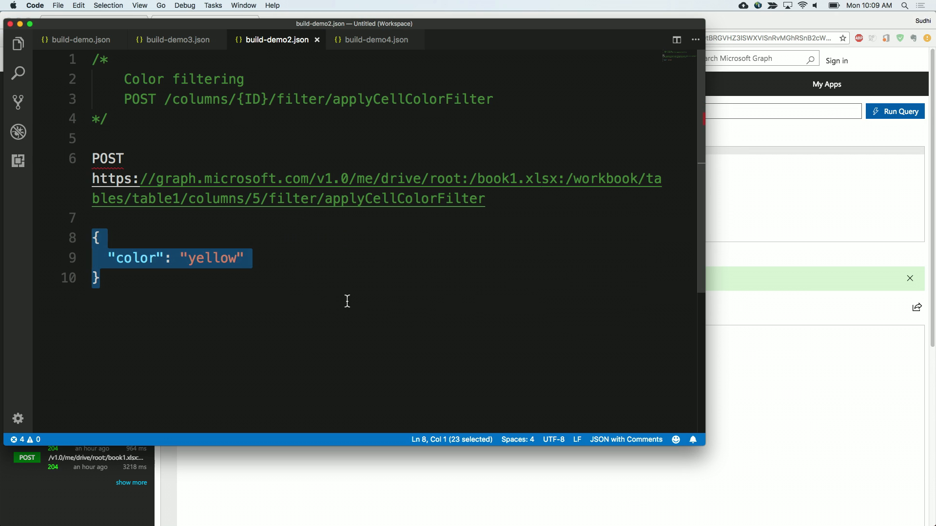
pyautogui.moveTo(389, 301)
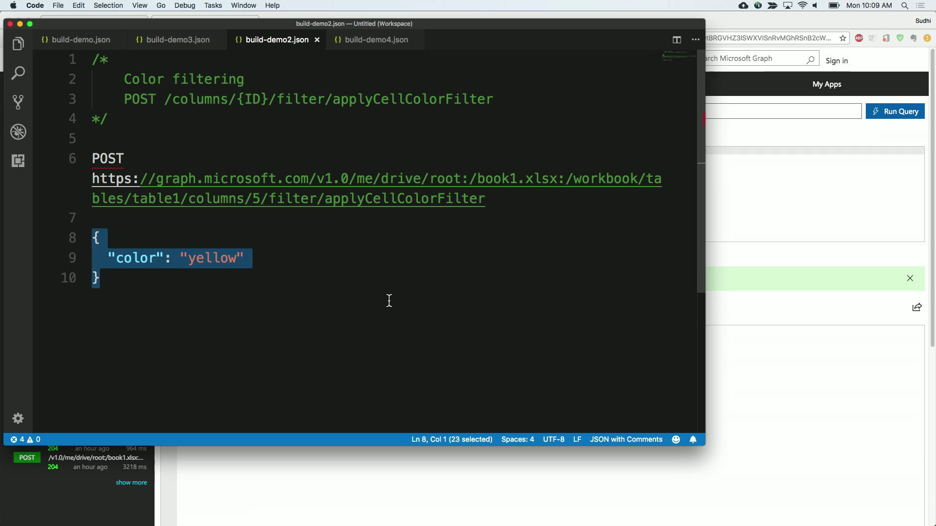
pyautogui.moveTo(279, 206)
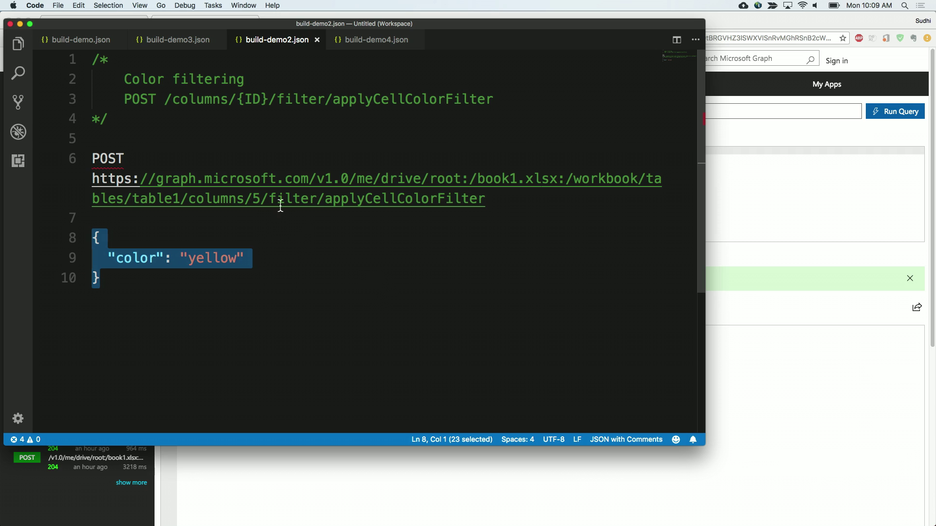
pyautogui.doubleClick(255, 198)
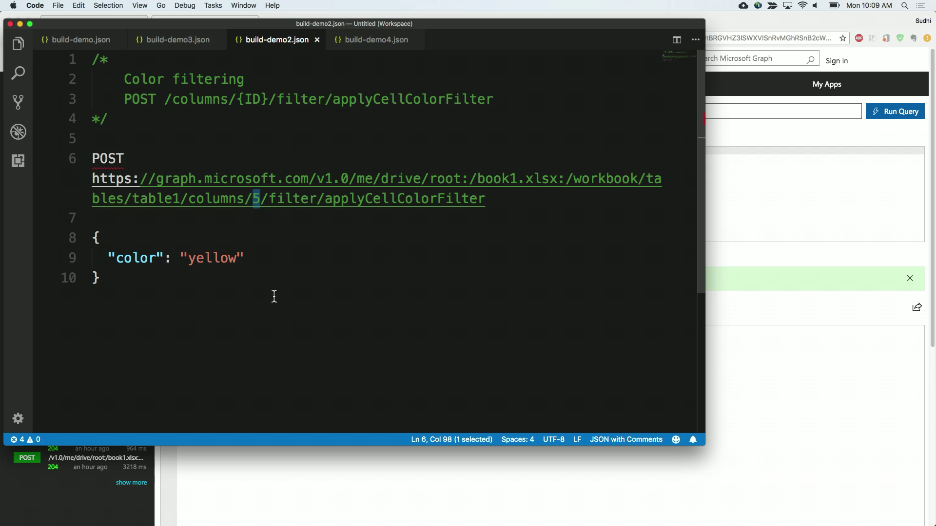
pyautogui.moveTo(277, 297)
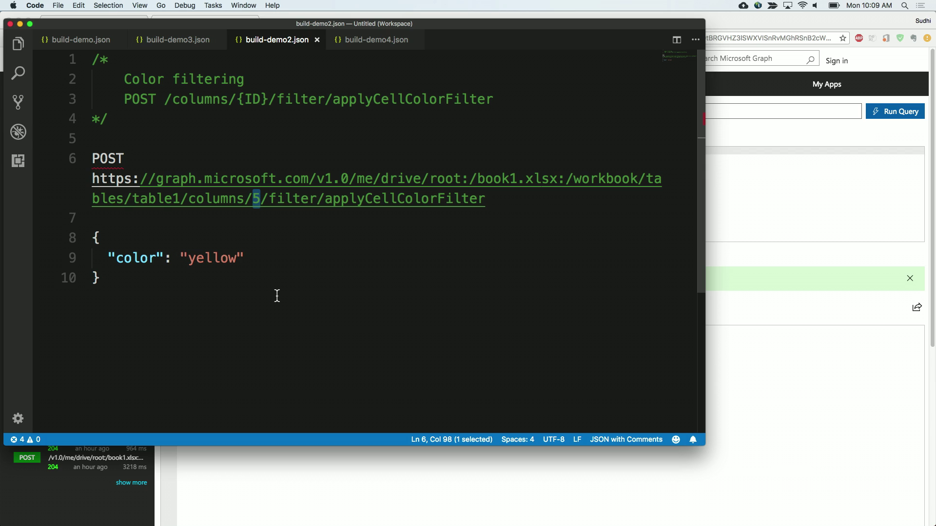
pyautogui.moveTo(291, 250)
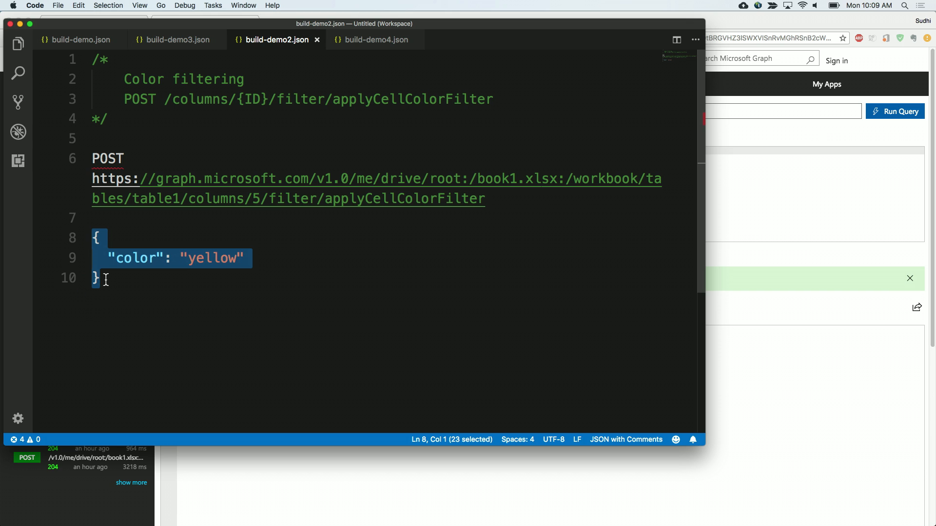
pyautogui.moveTo(121, 301)
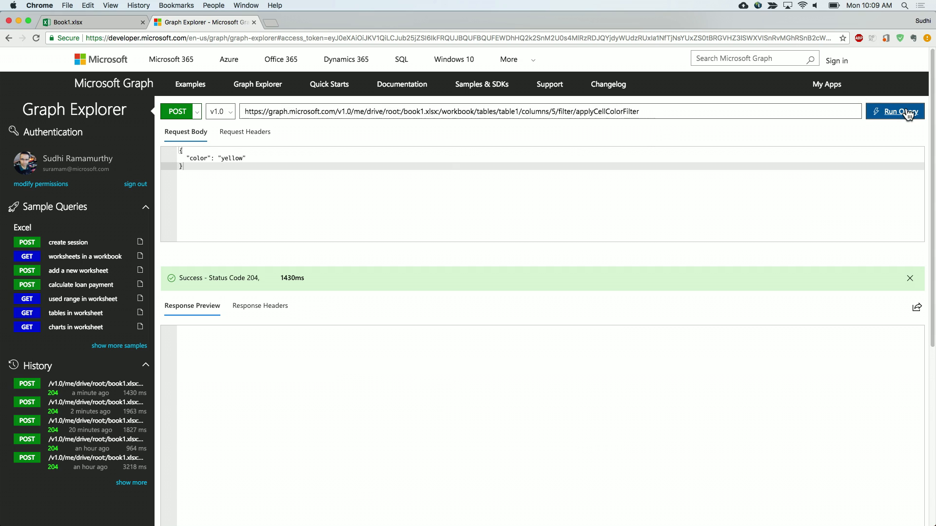
pyautogui.click(897, 111)
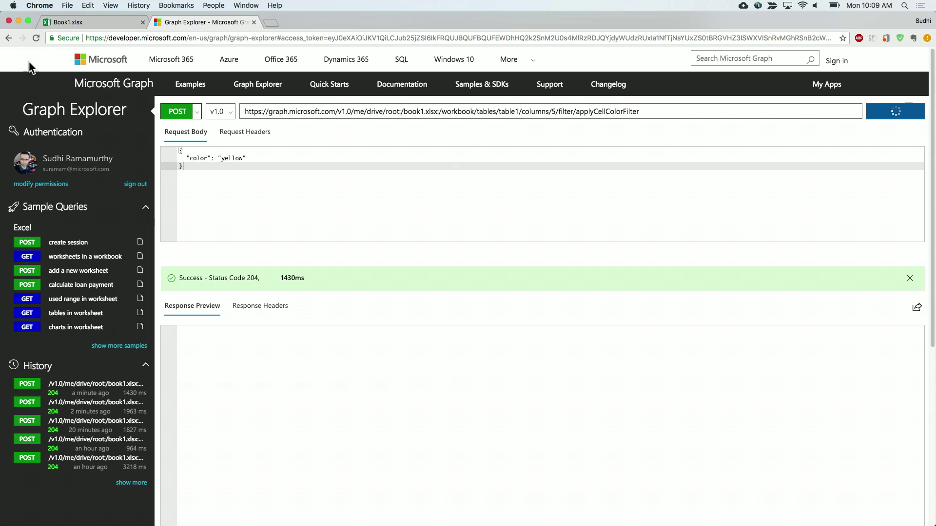
pyautogui.click(68, 25)
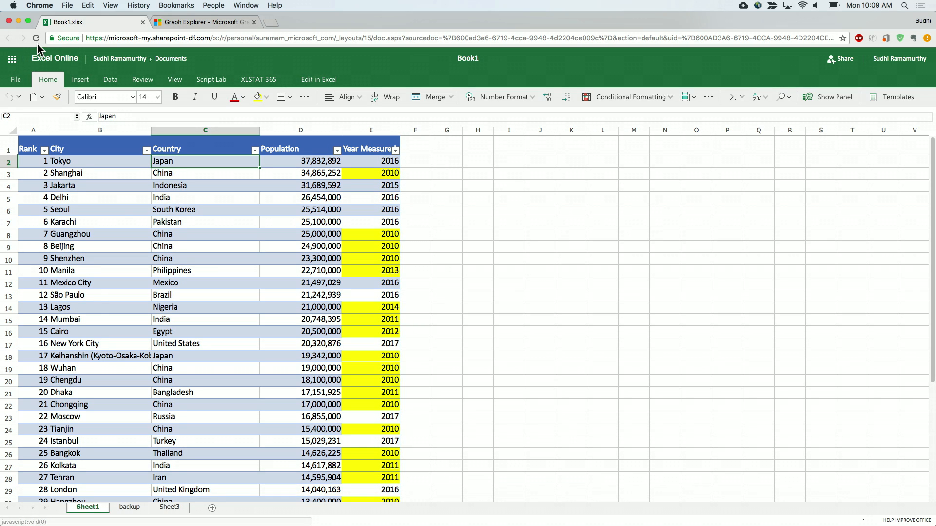
# Step: Reload Book1.xlsx so only yellow-highlighted Year Measured rows remain
pyautogui.click(36, 38)
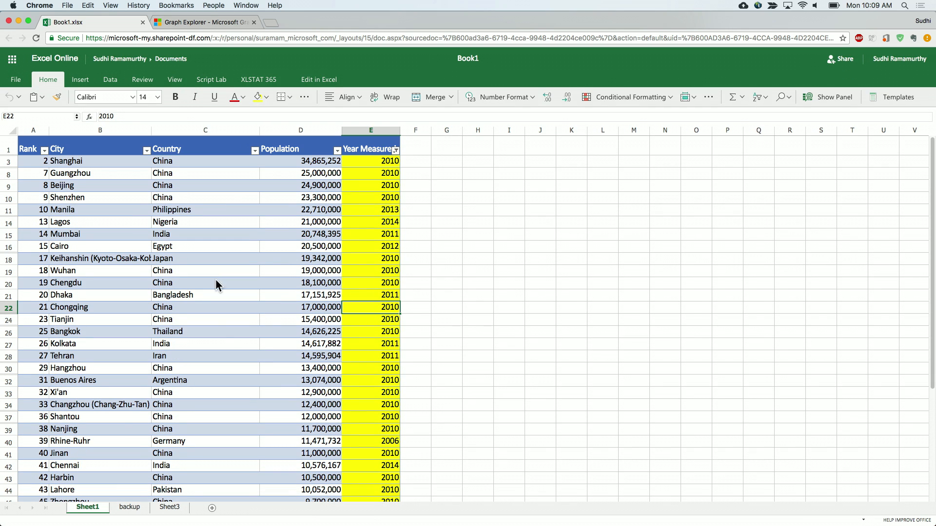
pyautogui.moveTo(326, 308)
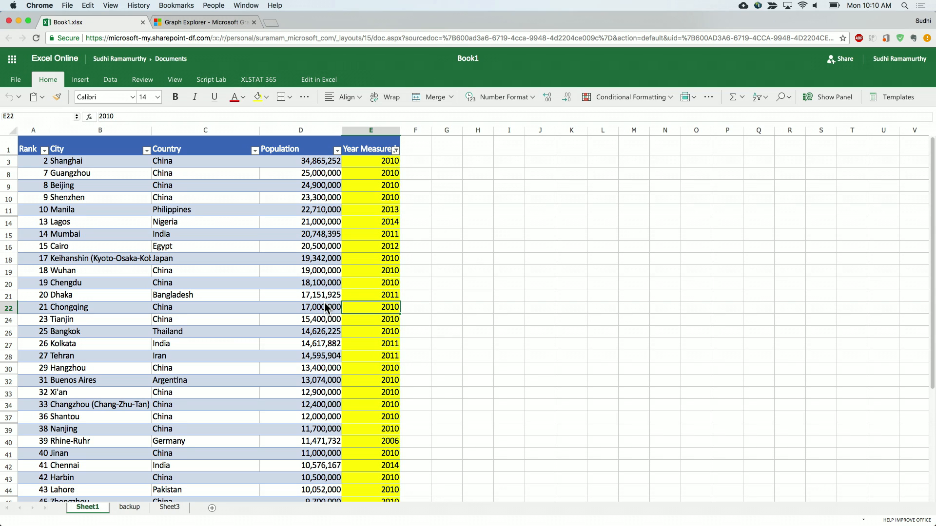
pyautogui.moveTo(171, 308)
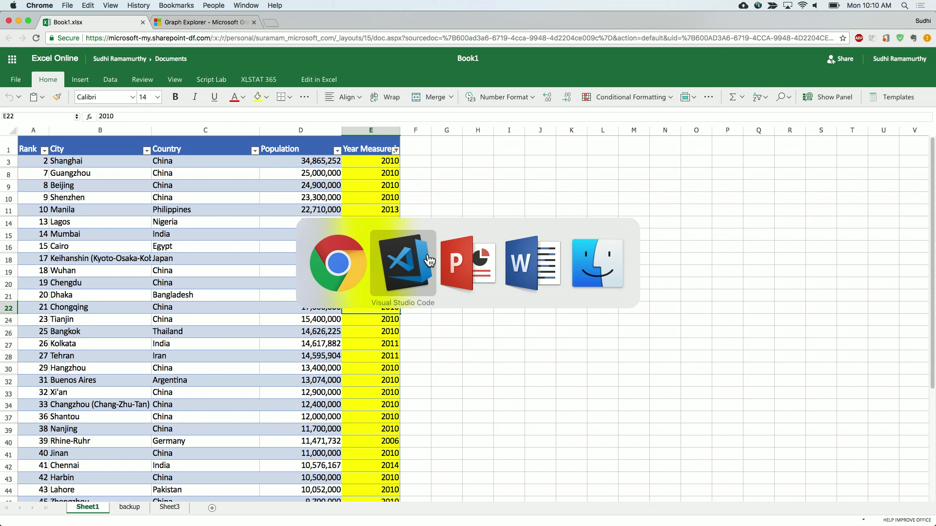
# Step: Point out the range/visibleview parts of the GET request for table1 column 2
pyautogui.click(402, 263)
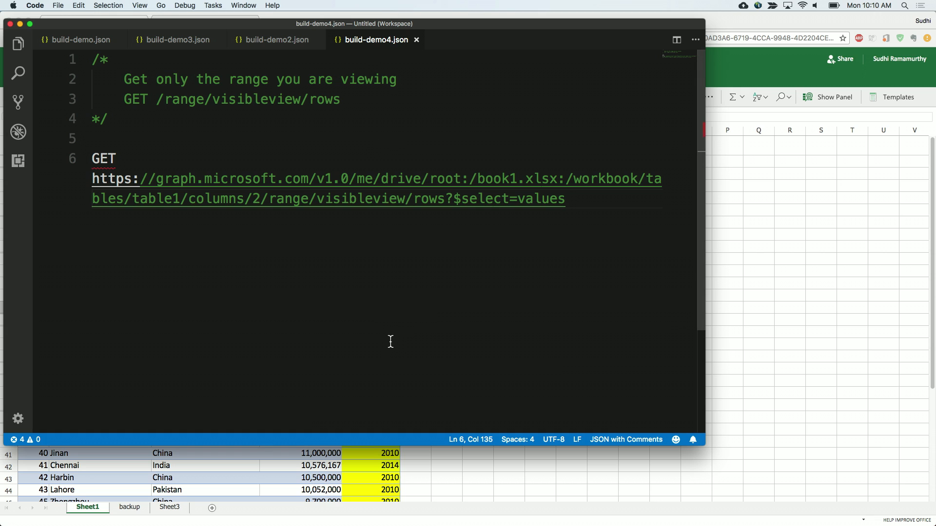
pyautogui.moveTo(329, 337)
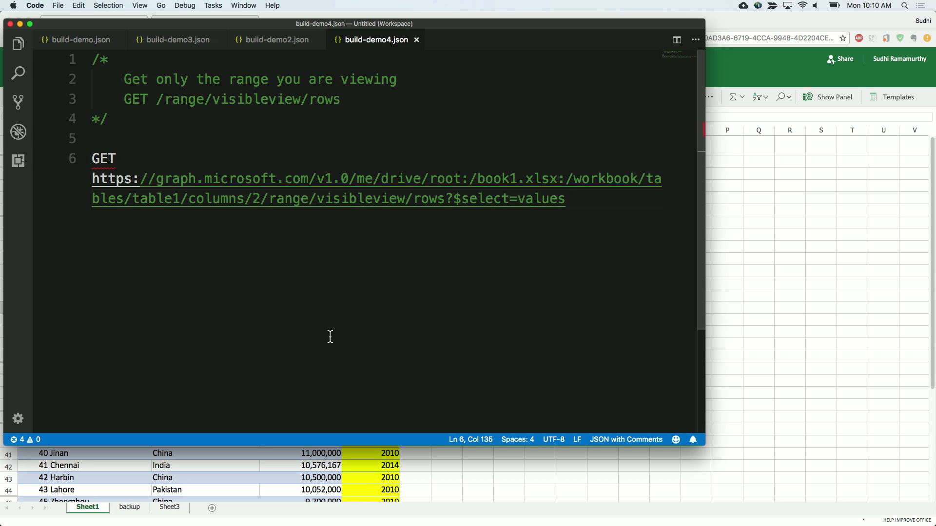
pyautogui.moveTo(367, 204)
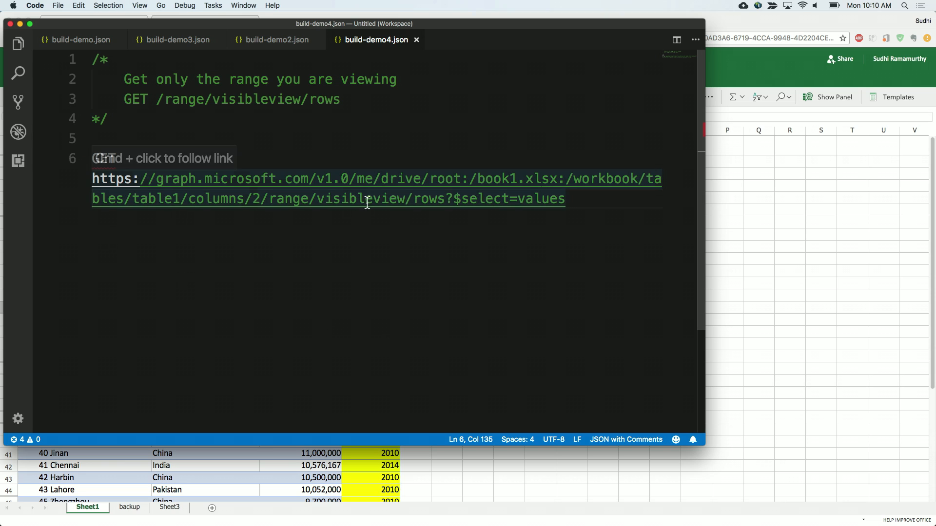
pyautogui.doubleClick(360, 199)
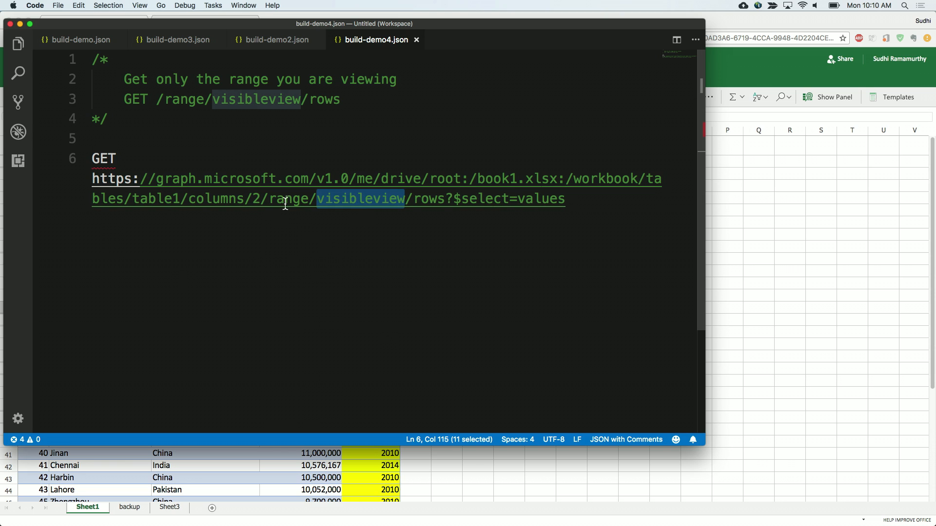
pyautogui.doubleClick(287, 199)
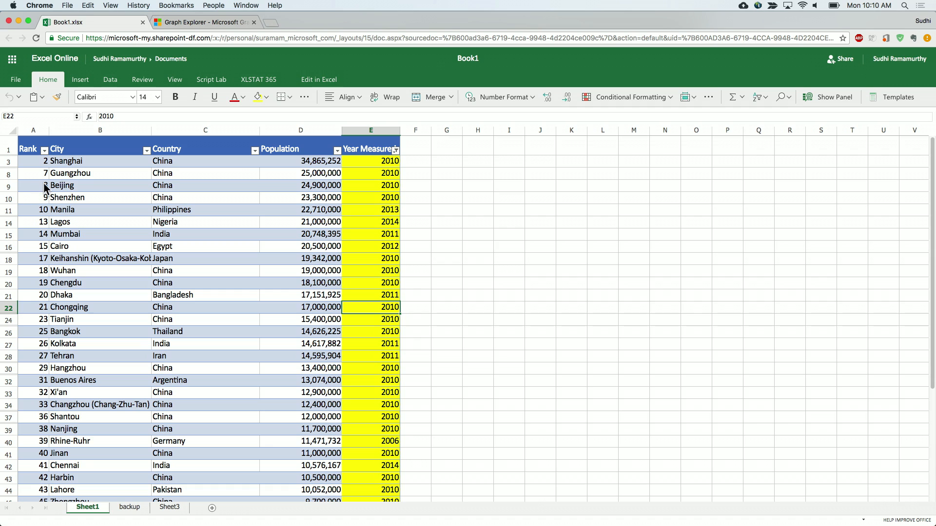
# Step: Set Graph Explorer's method to GET for the column 2 visibleview rows request
pyautogui.click(203, 21)
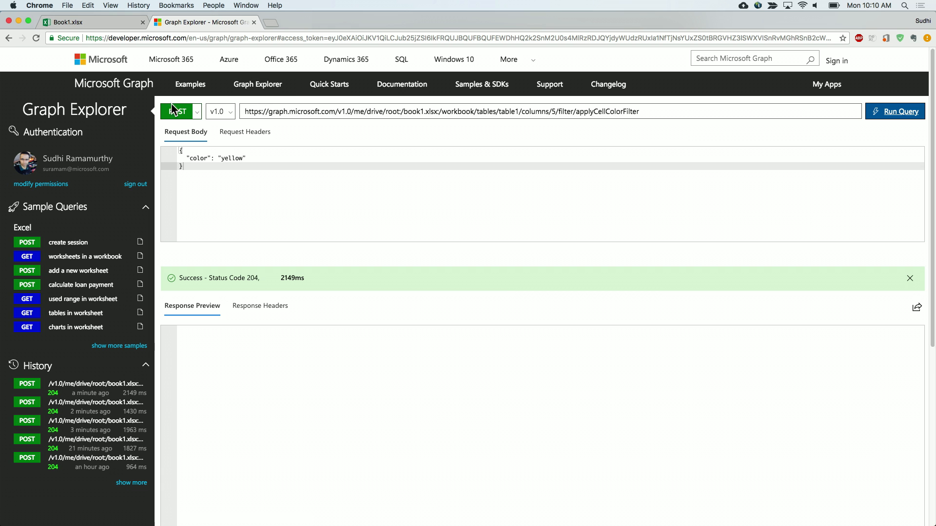
pyautogui.click(178, 111)
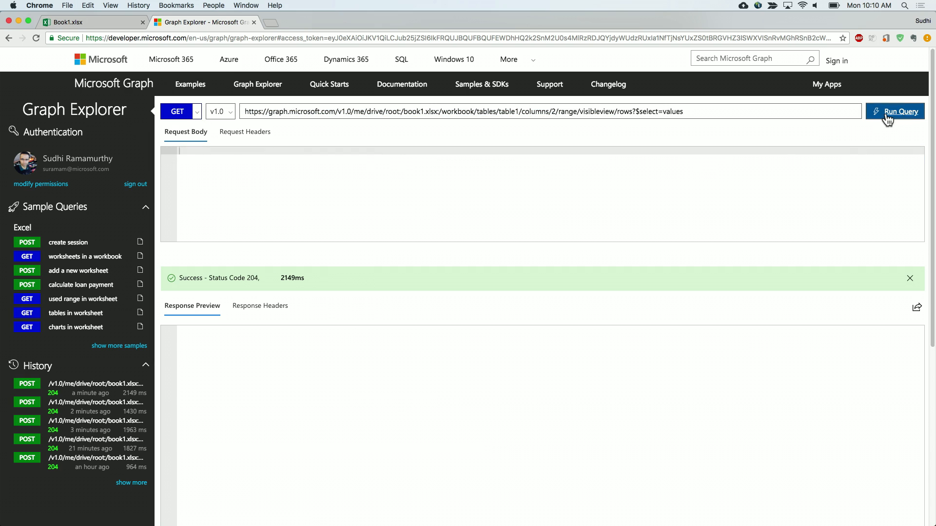
# Step: Run the GET visibleview rows query and review the response listing City, Shanghai, Guangzhou and Beijing
pyautogui.click(892, 111)
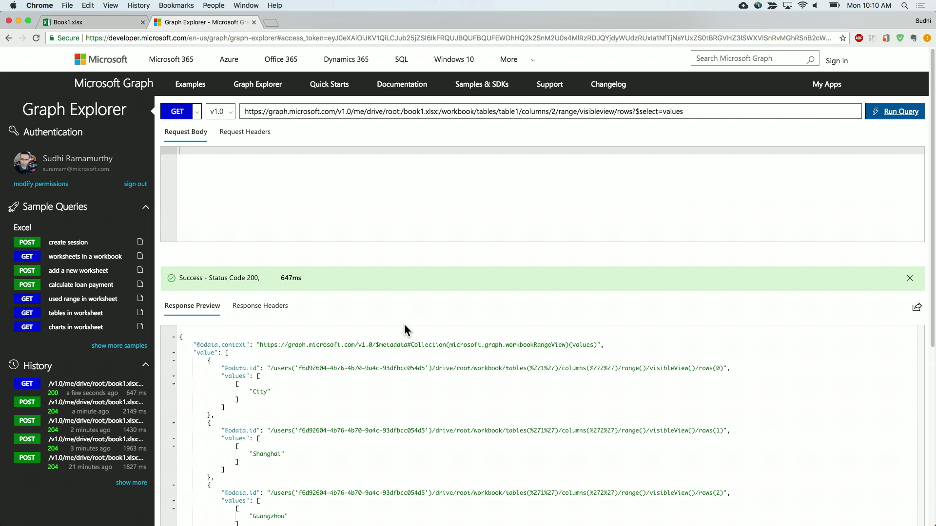
pyautogui.scroll(-3)
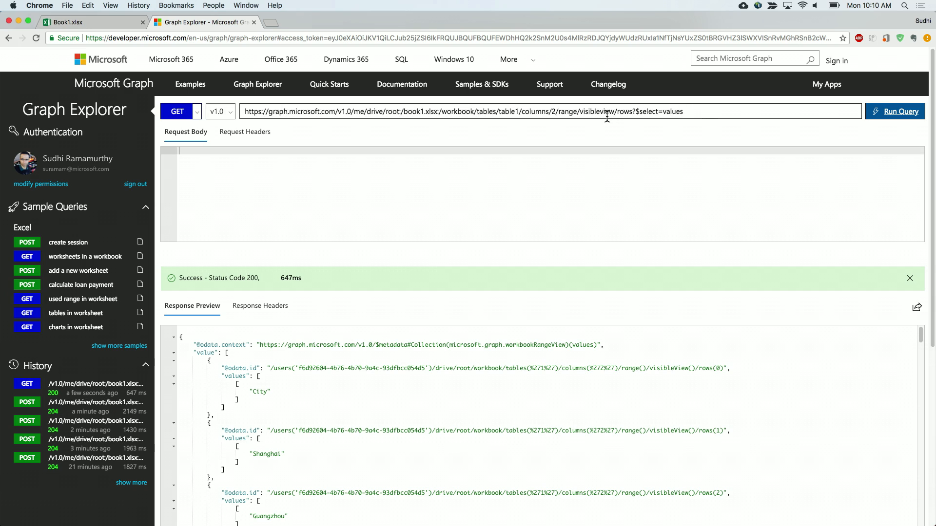
pyautogui.scroll(-3)
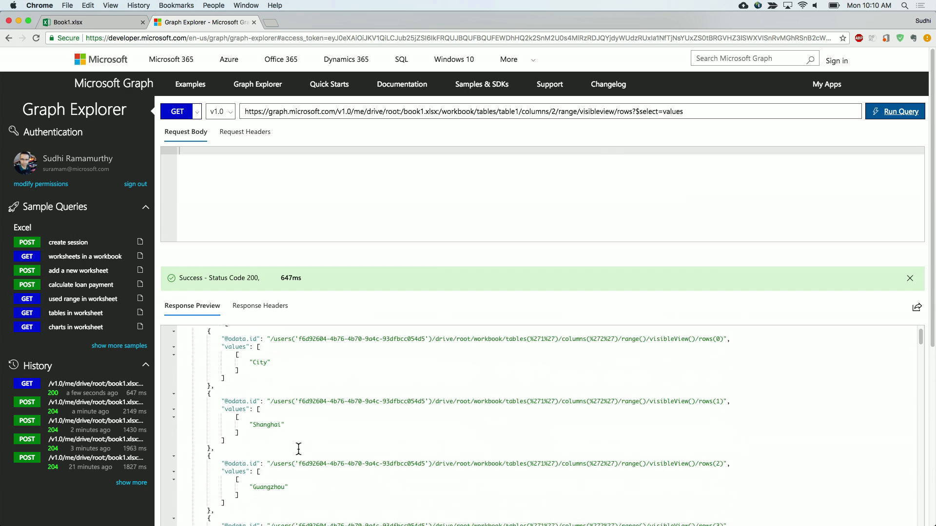
pyautogui.scroll(-3)
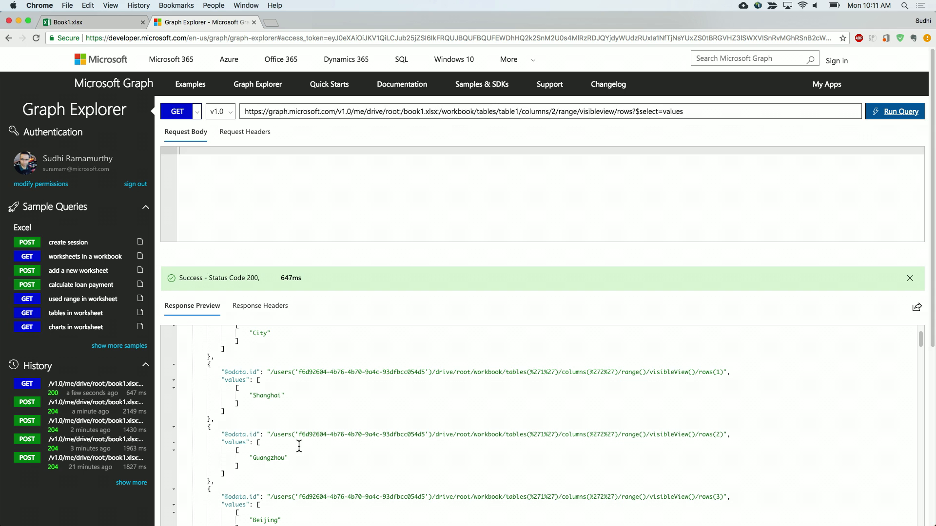
pyautogui.moveTo(300, 450)
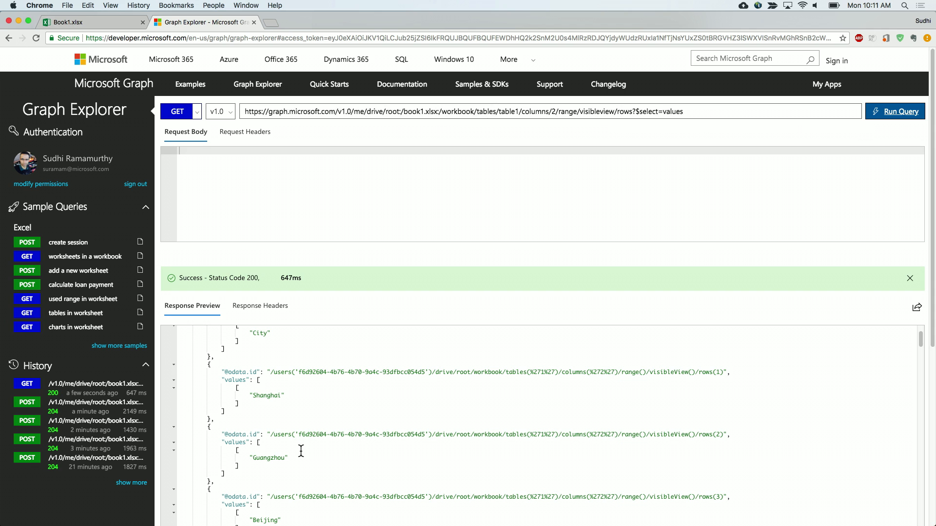